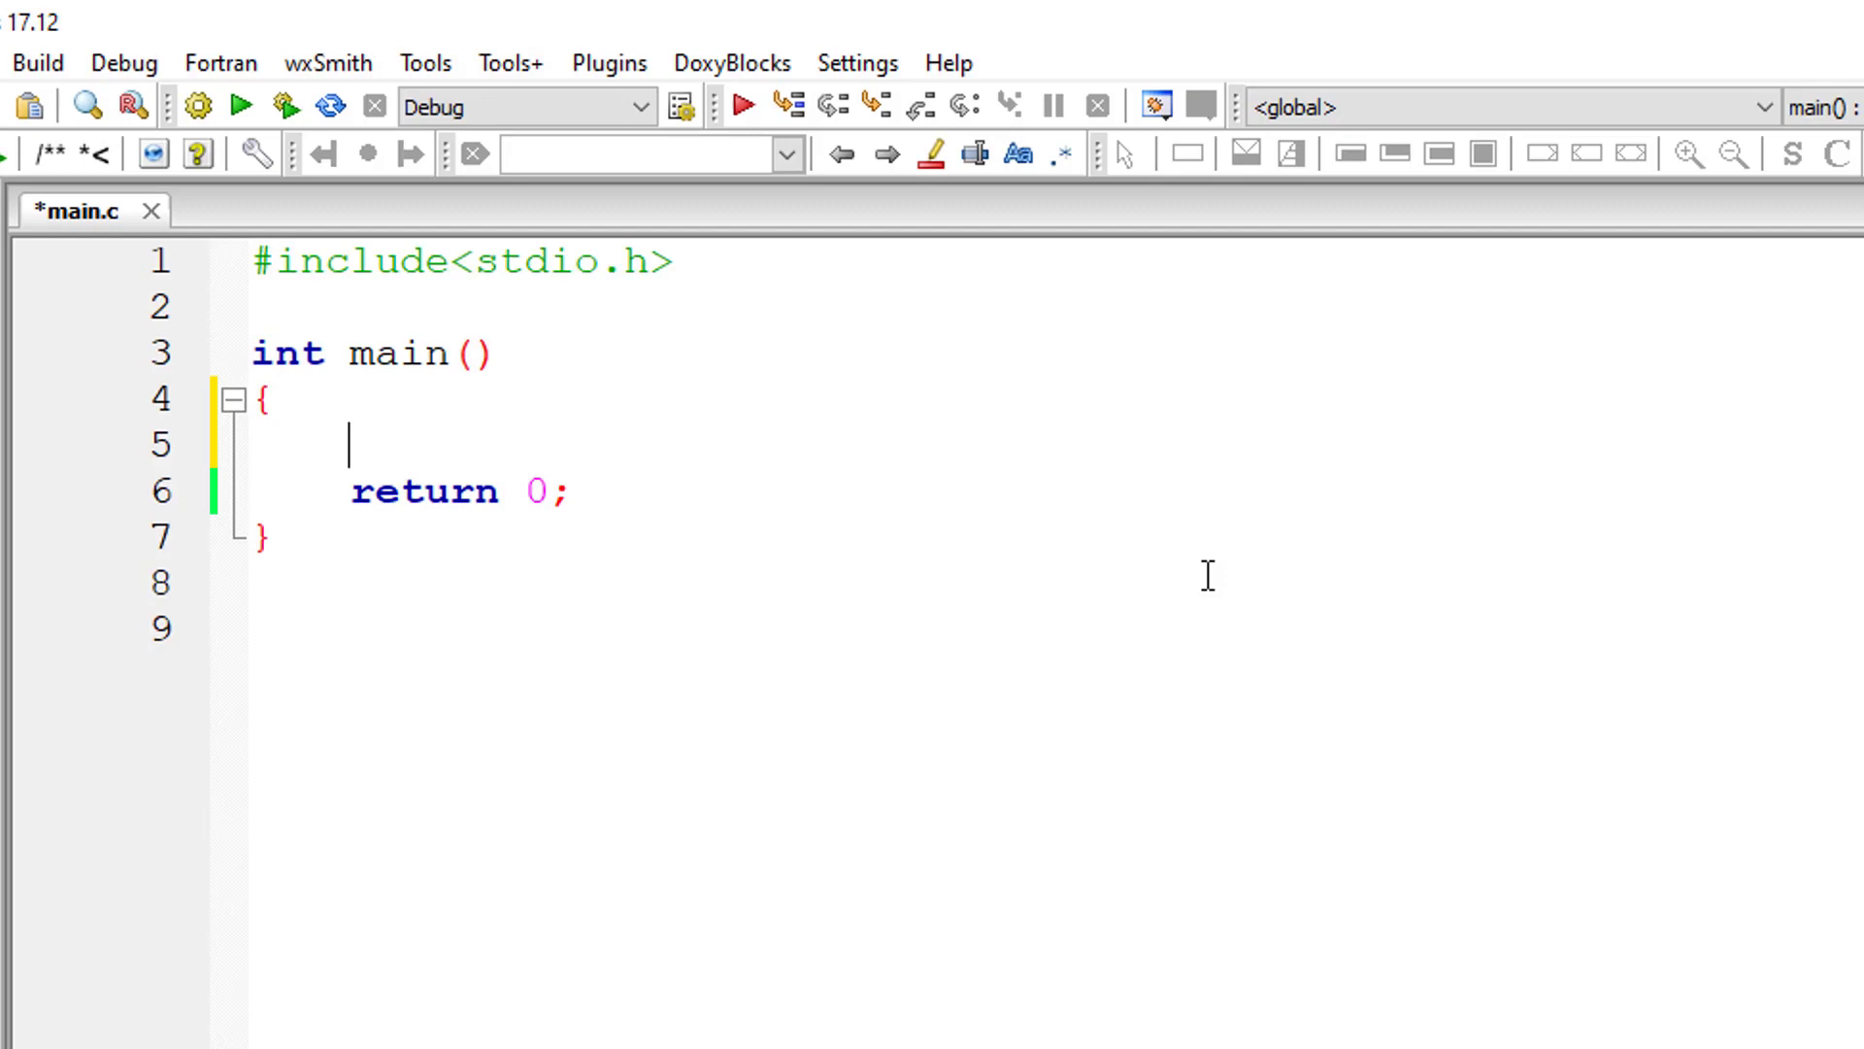
Declare int year; and print the "Enter a year\n" prompt in main
{"action": "type", "text": "int year;"}
{"action": "type", "text": "pri"}
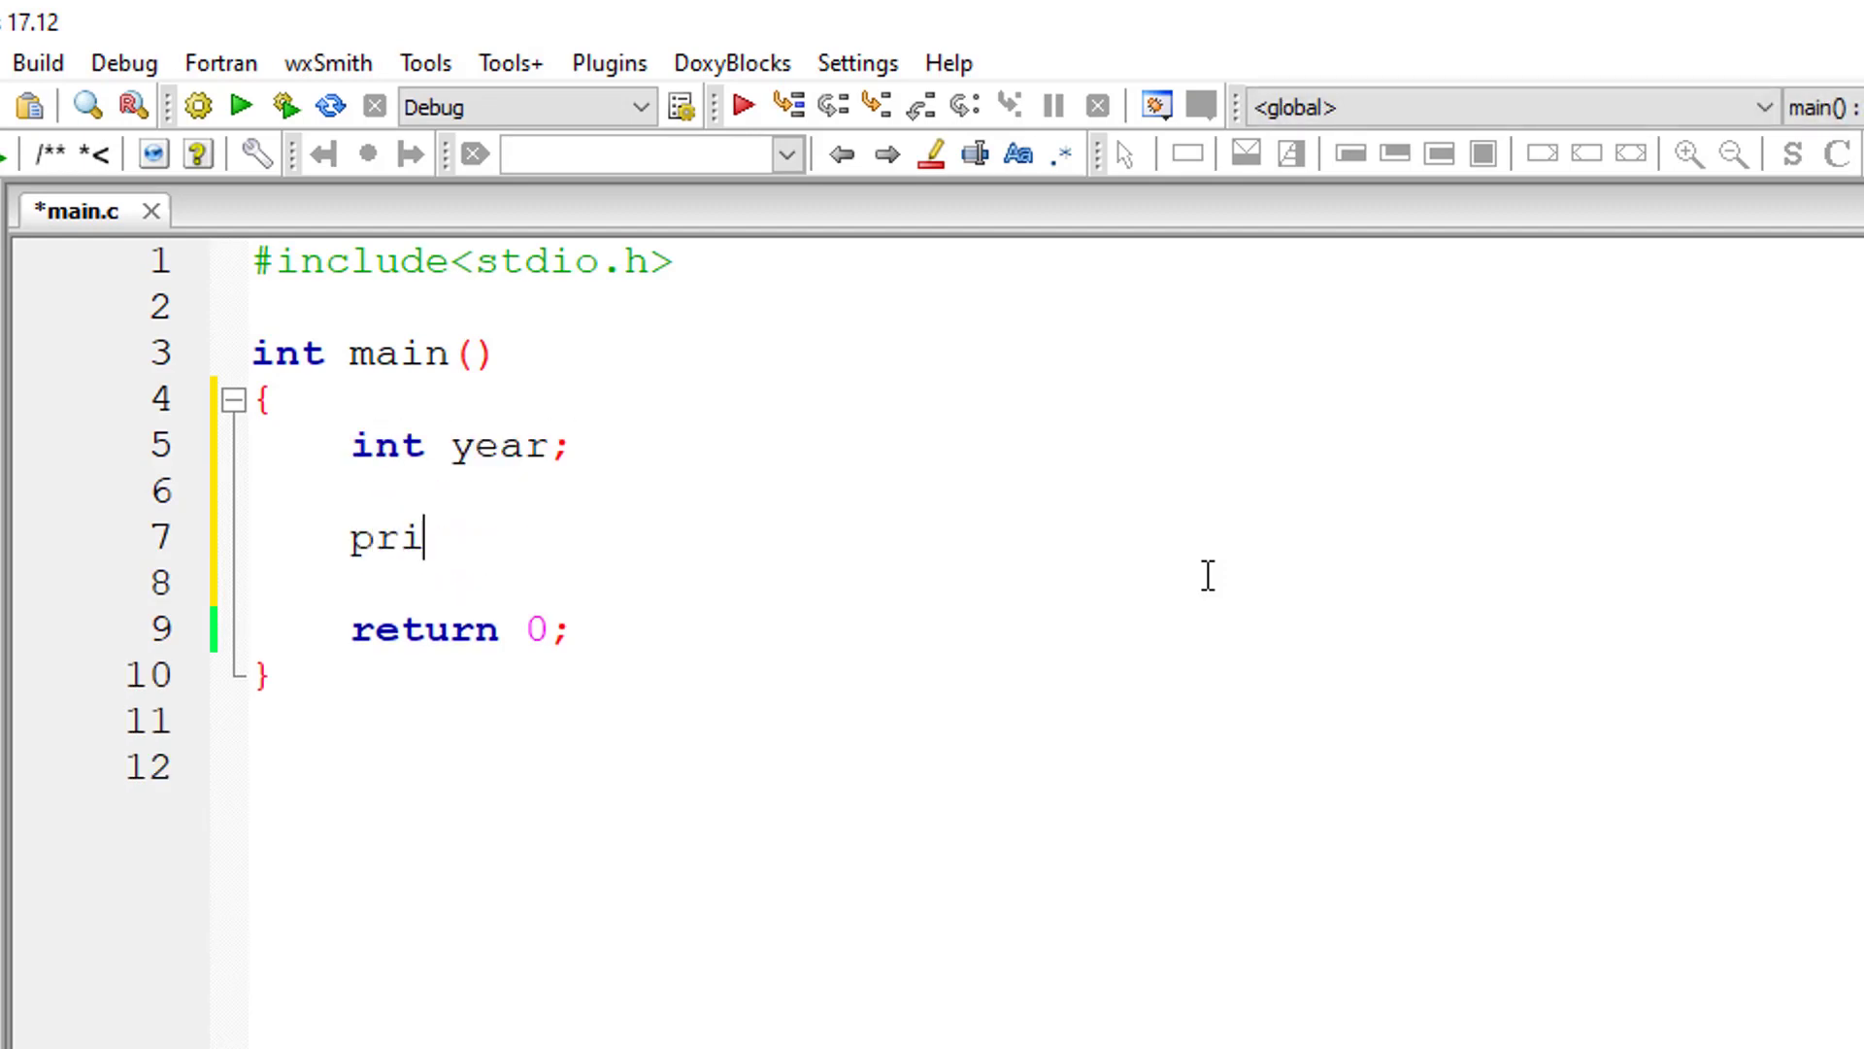
{"action": "type", "text": "ntf(\"Ent\""}
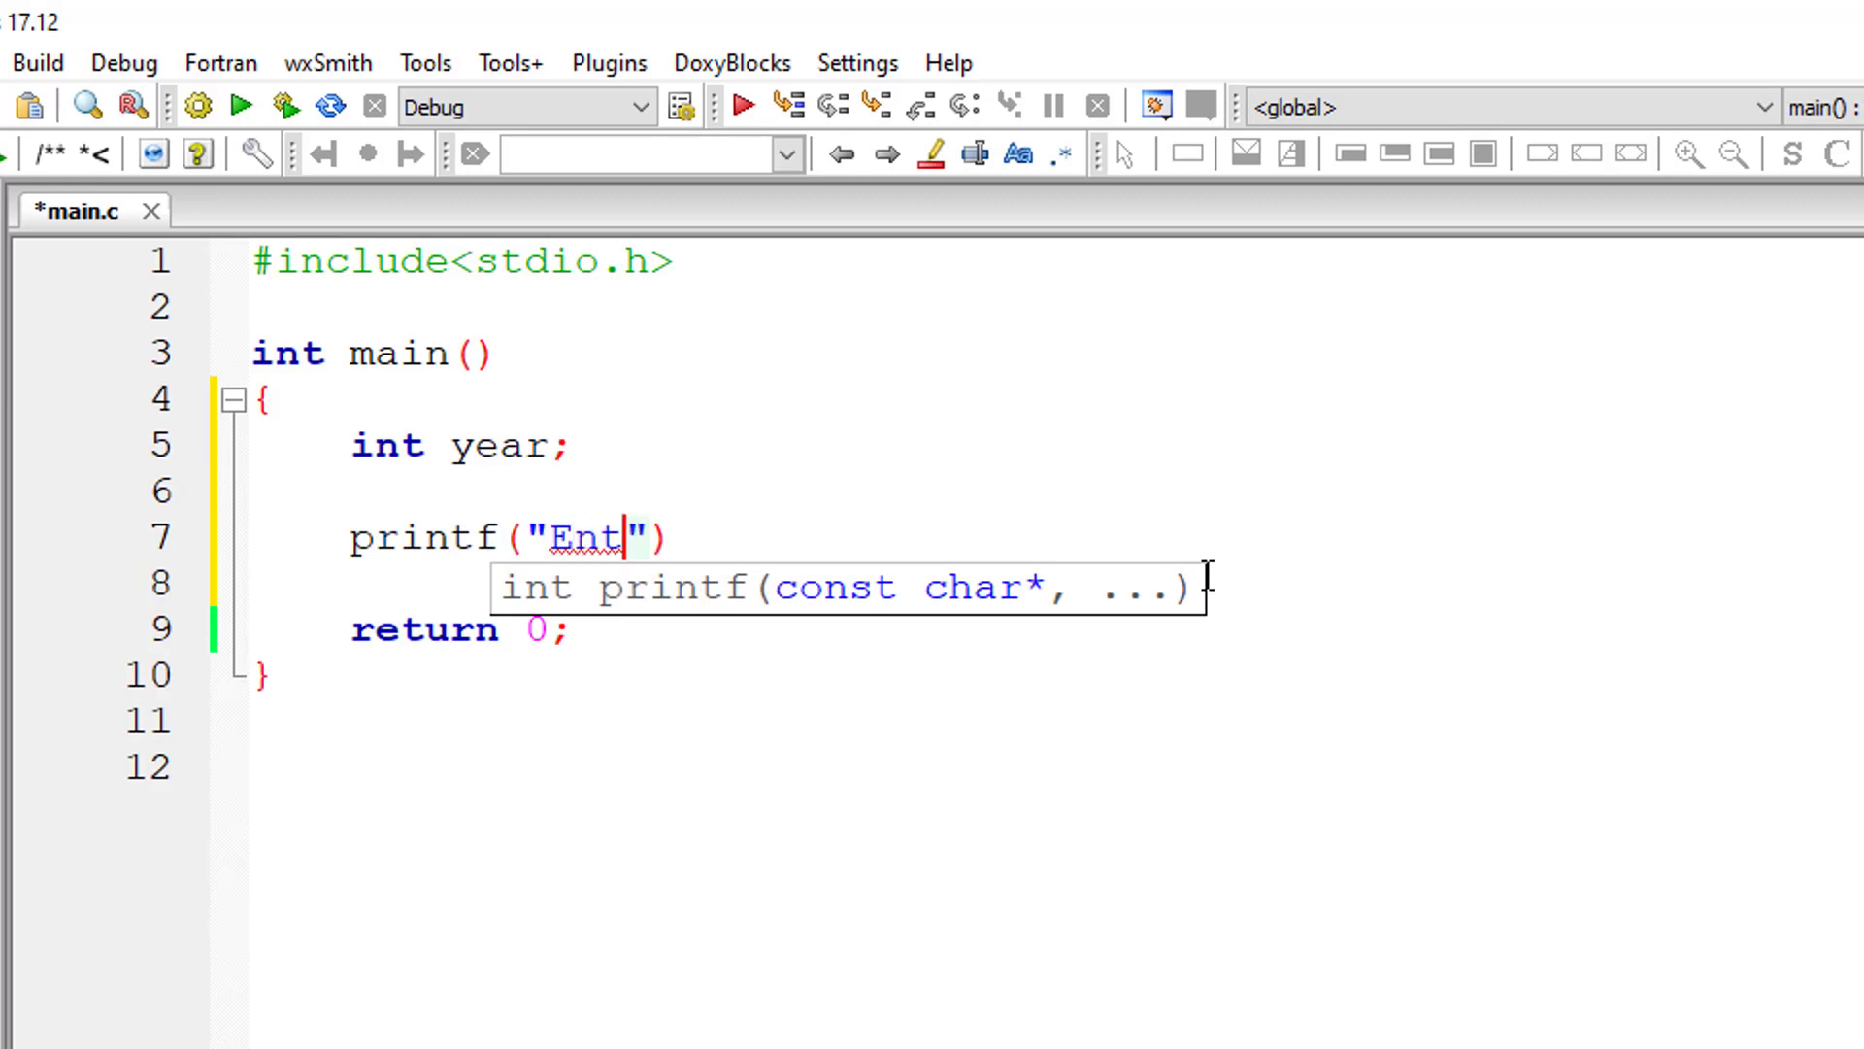
{"action": "type", "text": "er a year"}
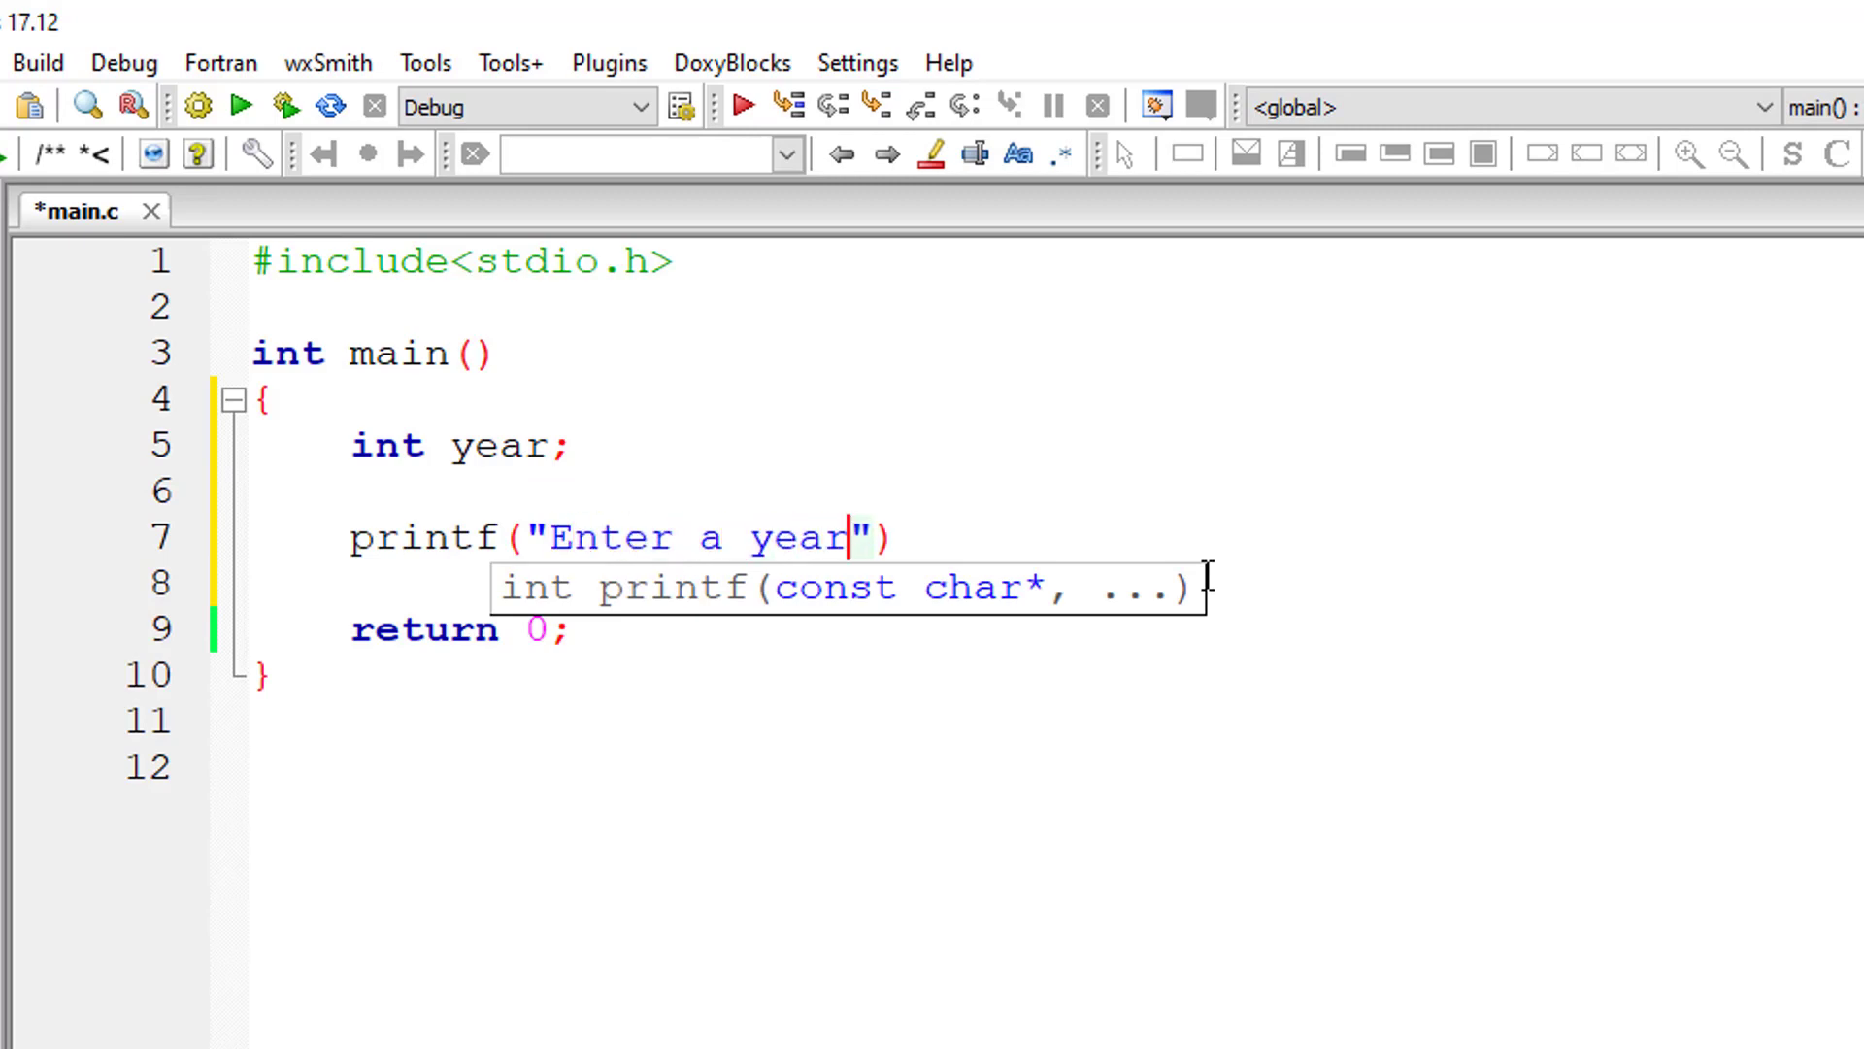
{"action": "type", "text": "\\n\");"}
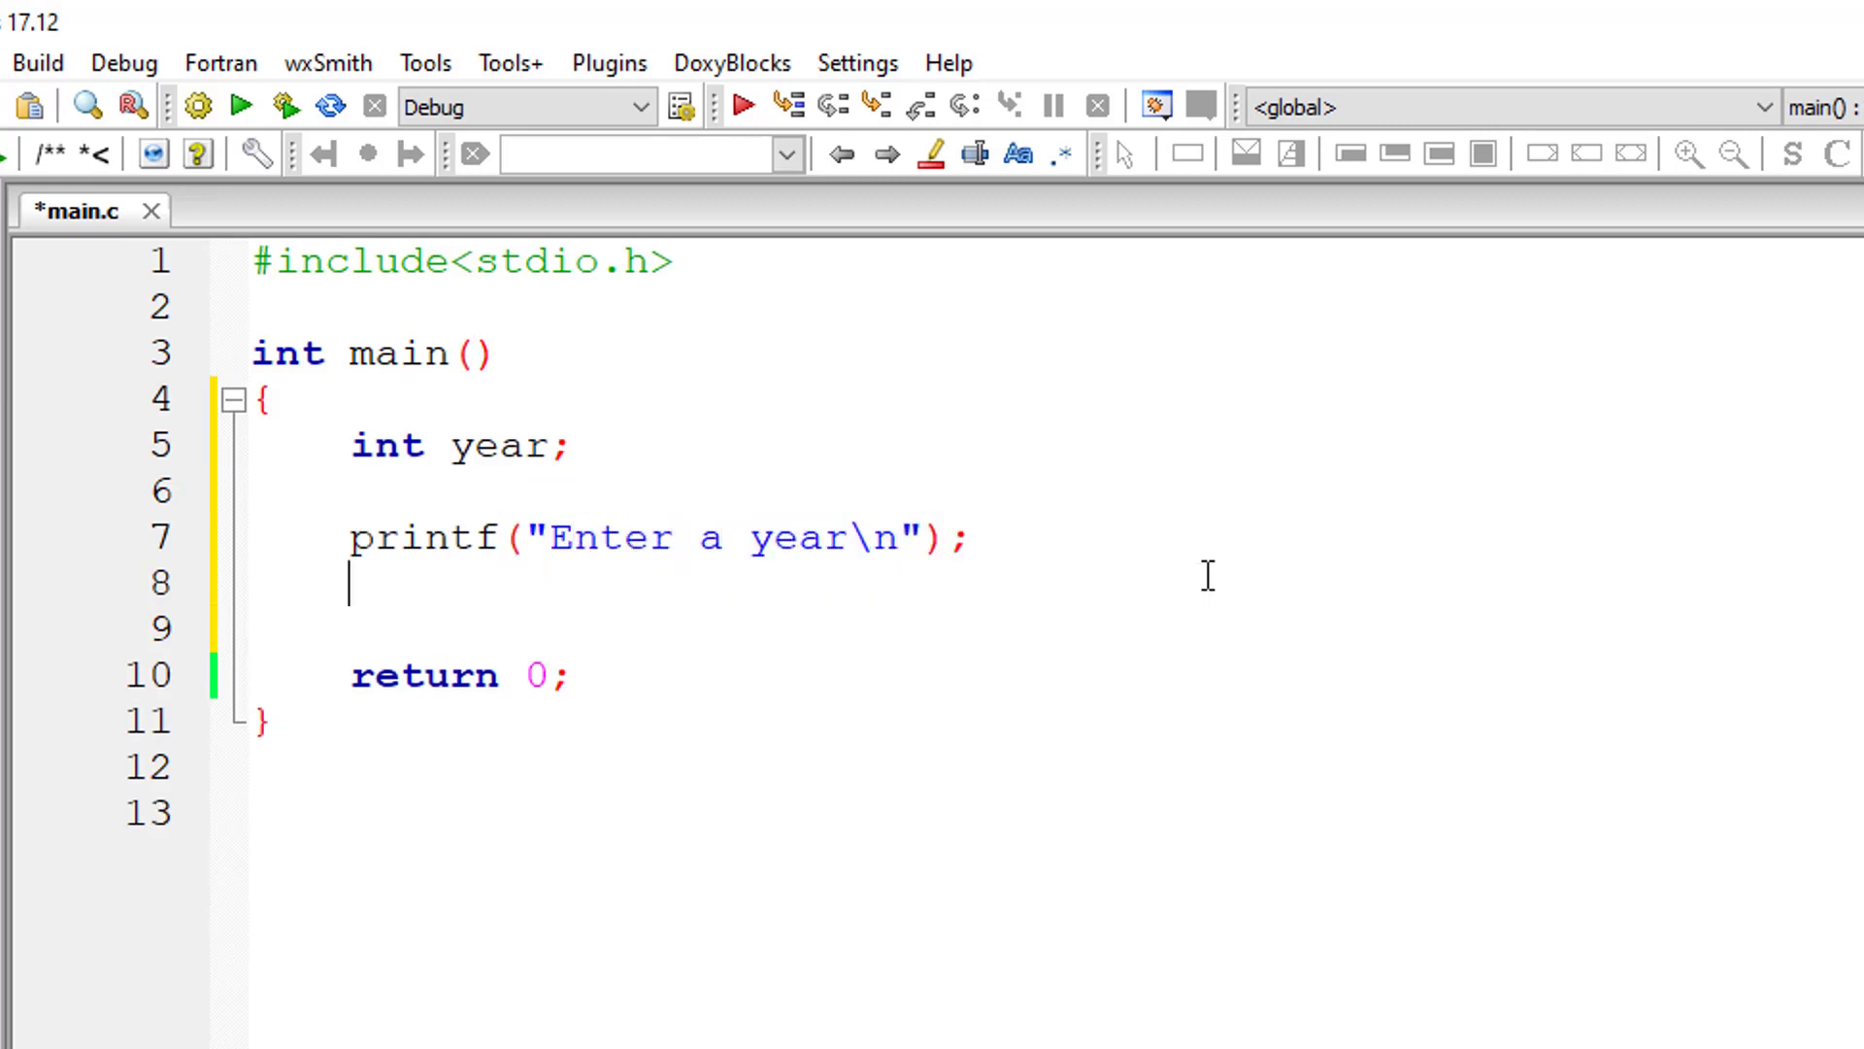
Read the year with scanf("%d", &year); and begin an if statement
{"action": "type", "text": "scanf(\"%\""}
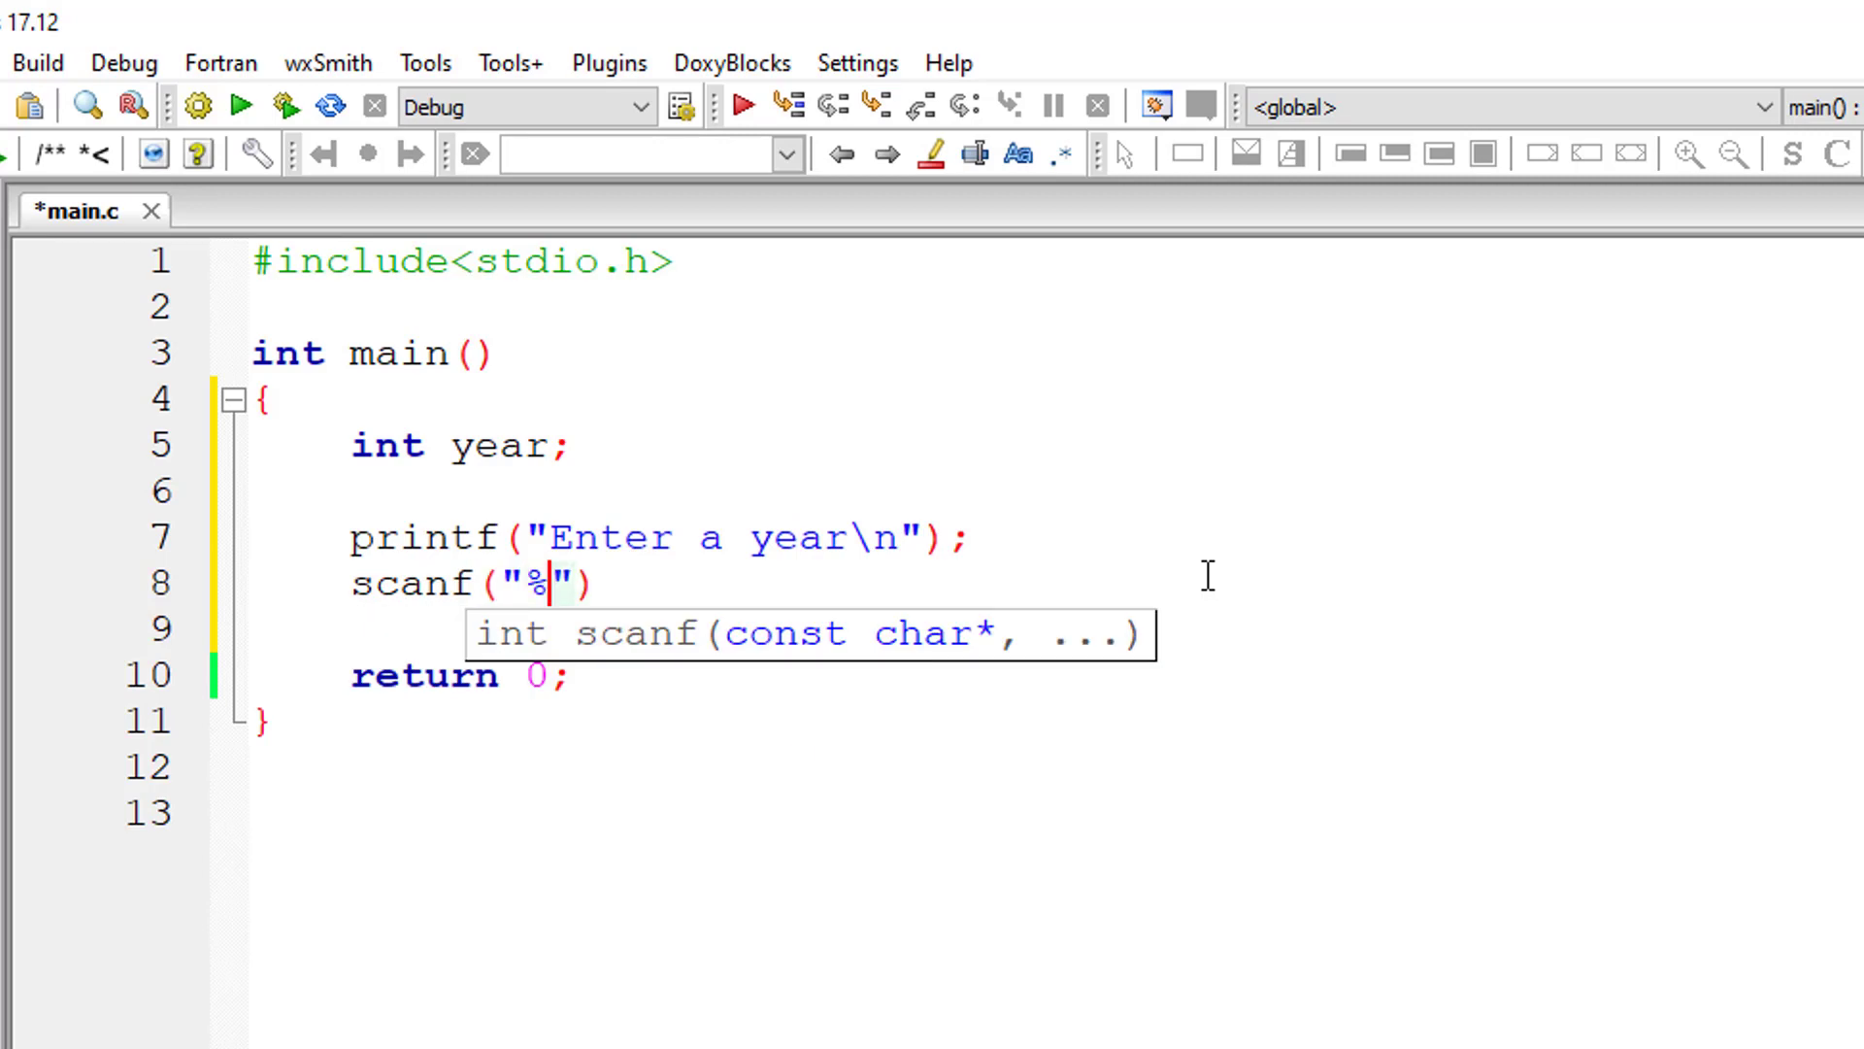
{"action": "type", "text": "d\", &"}
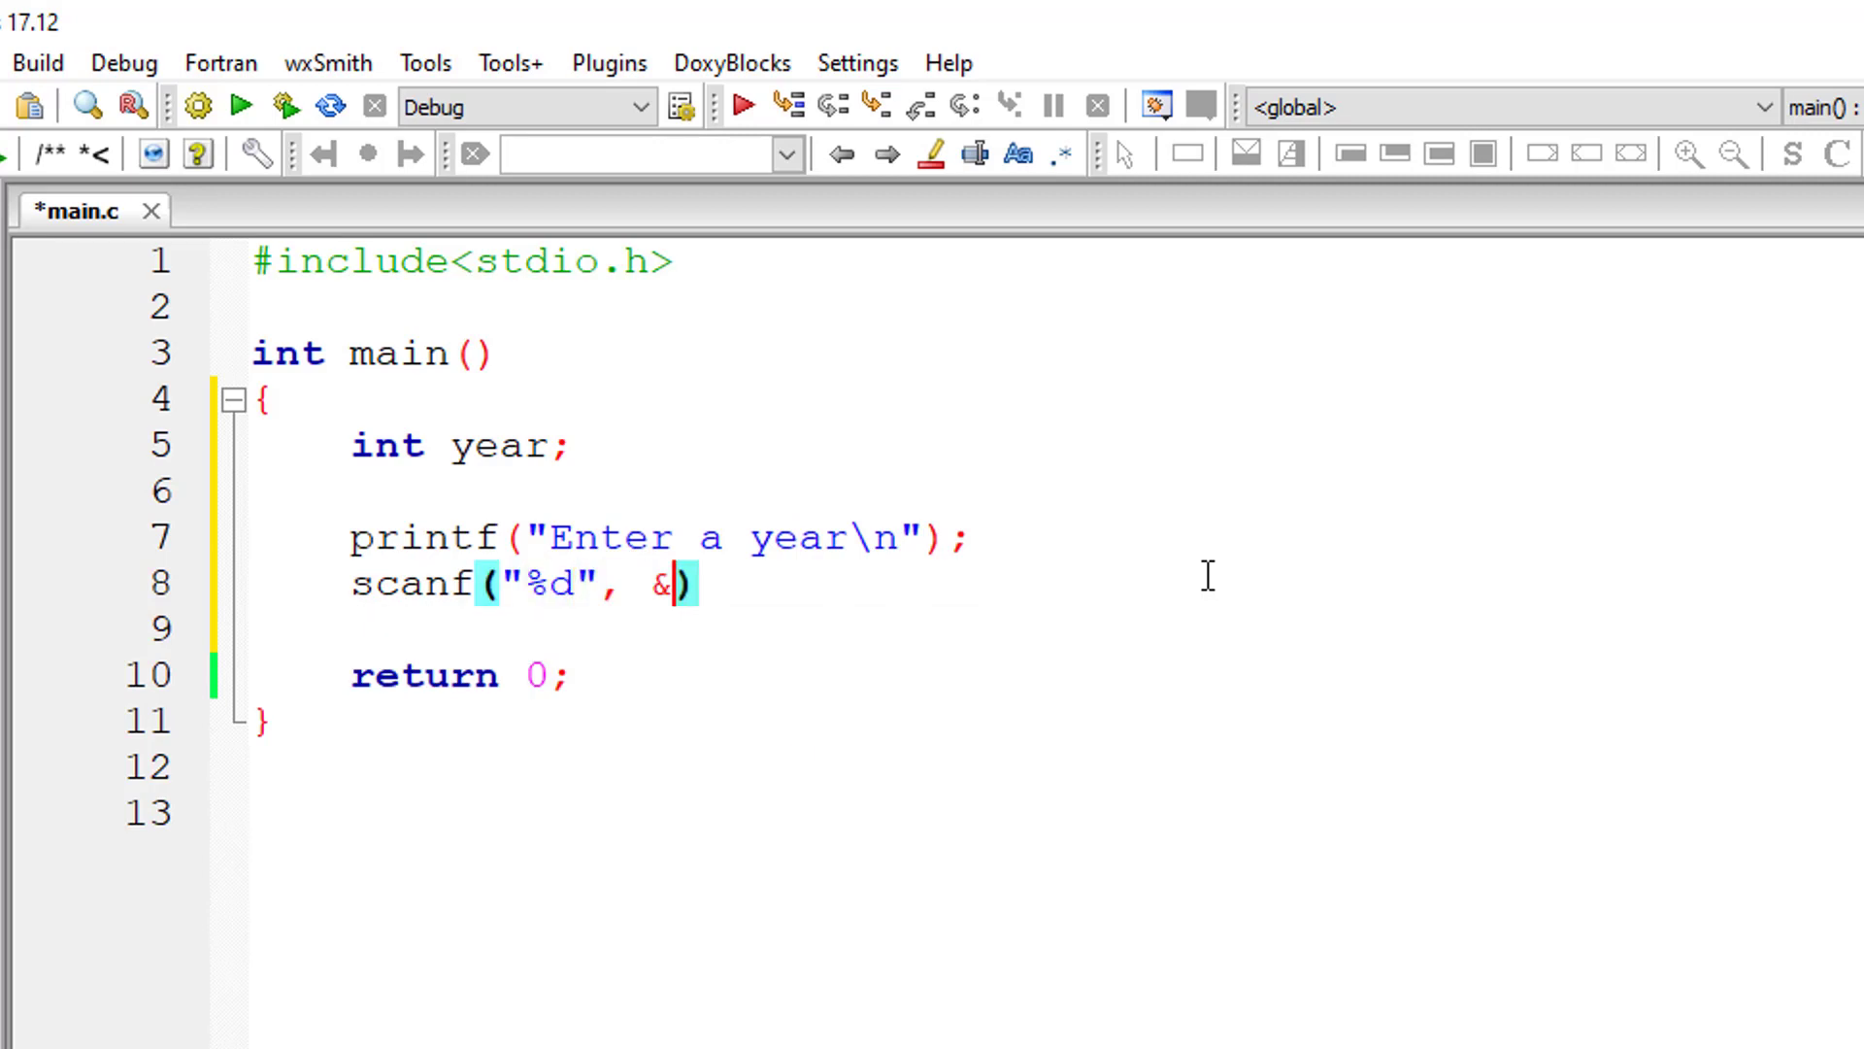
{"action": "type", "text": "year"}
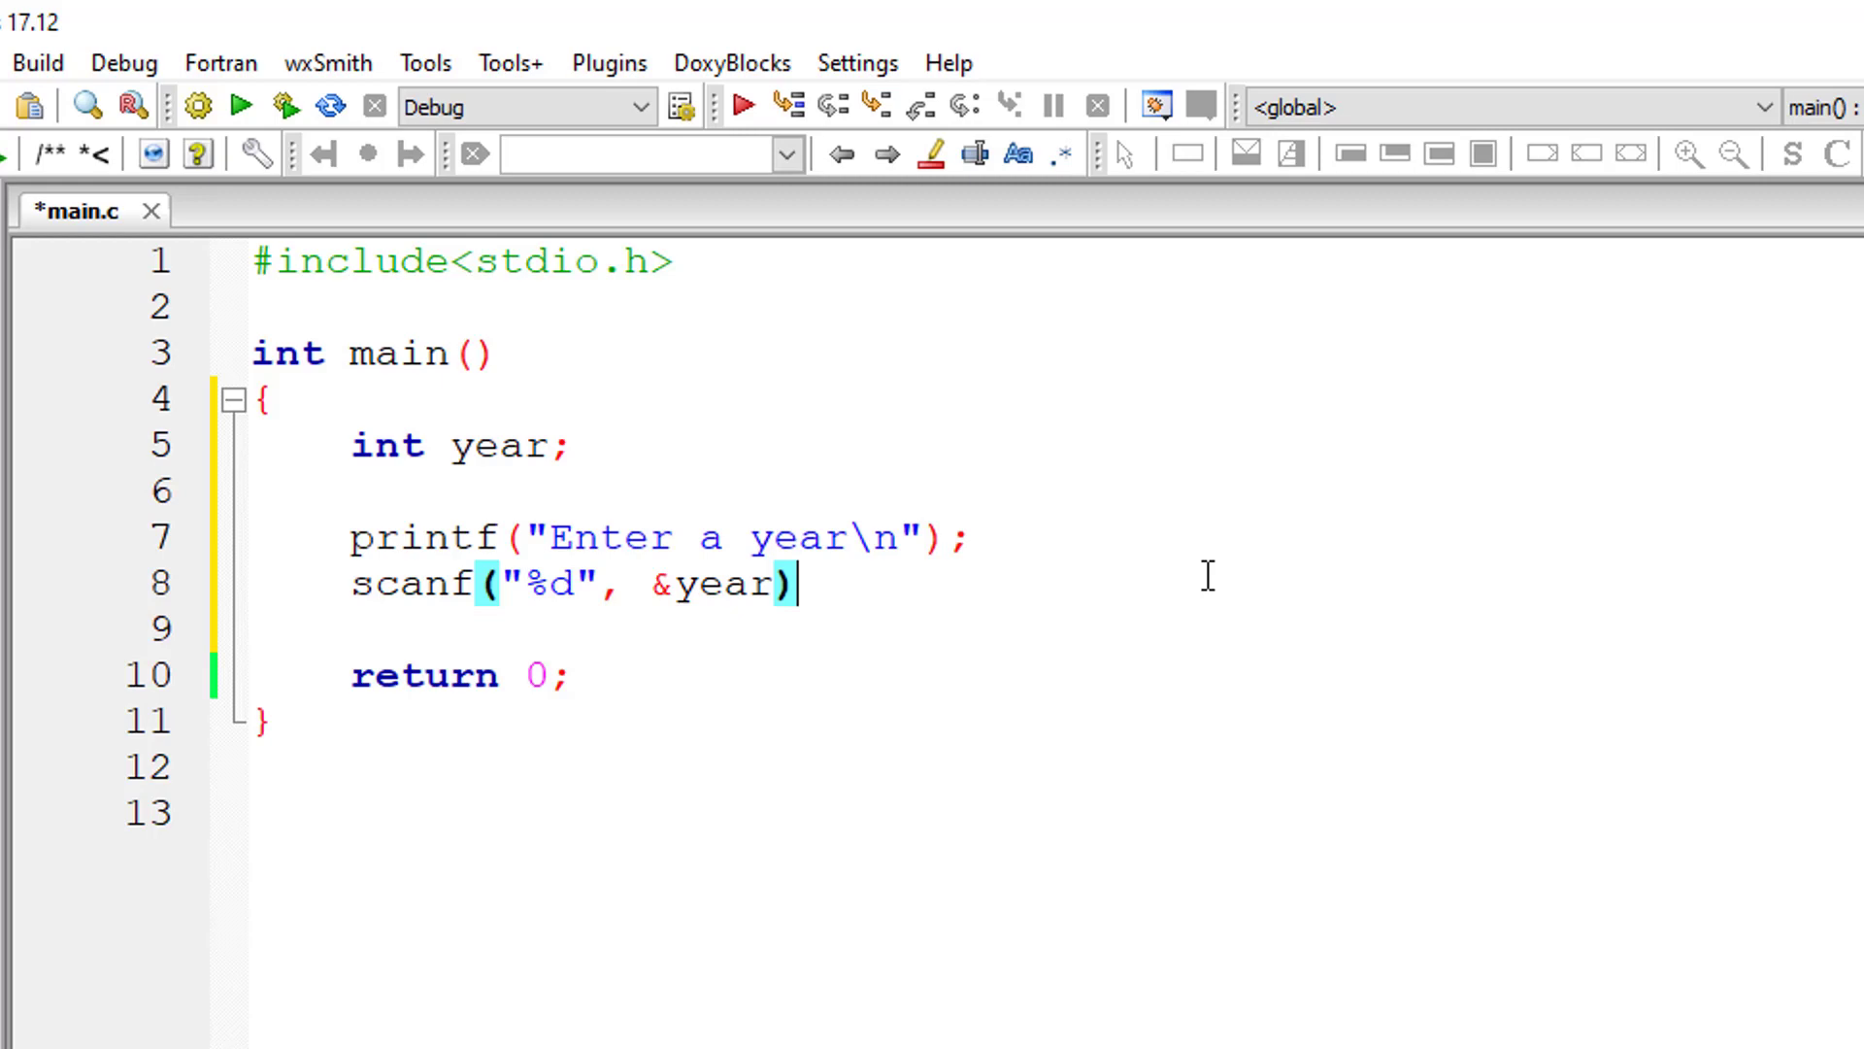
{"action": "type", "text": "if("}
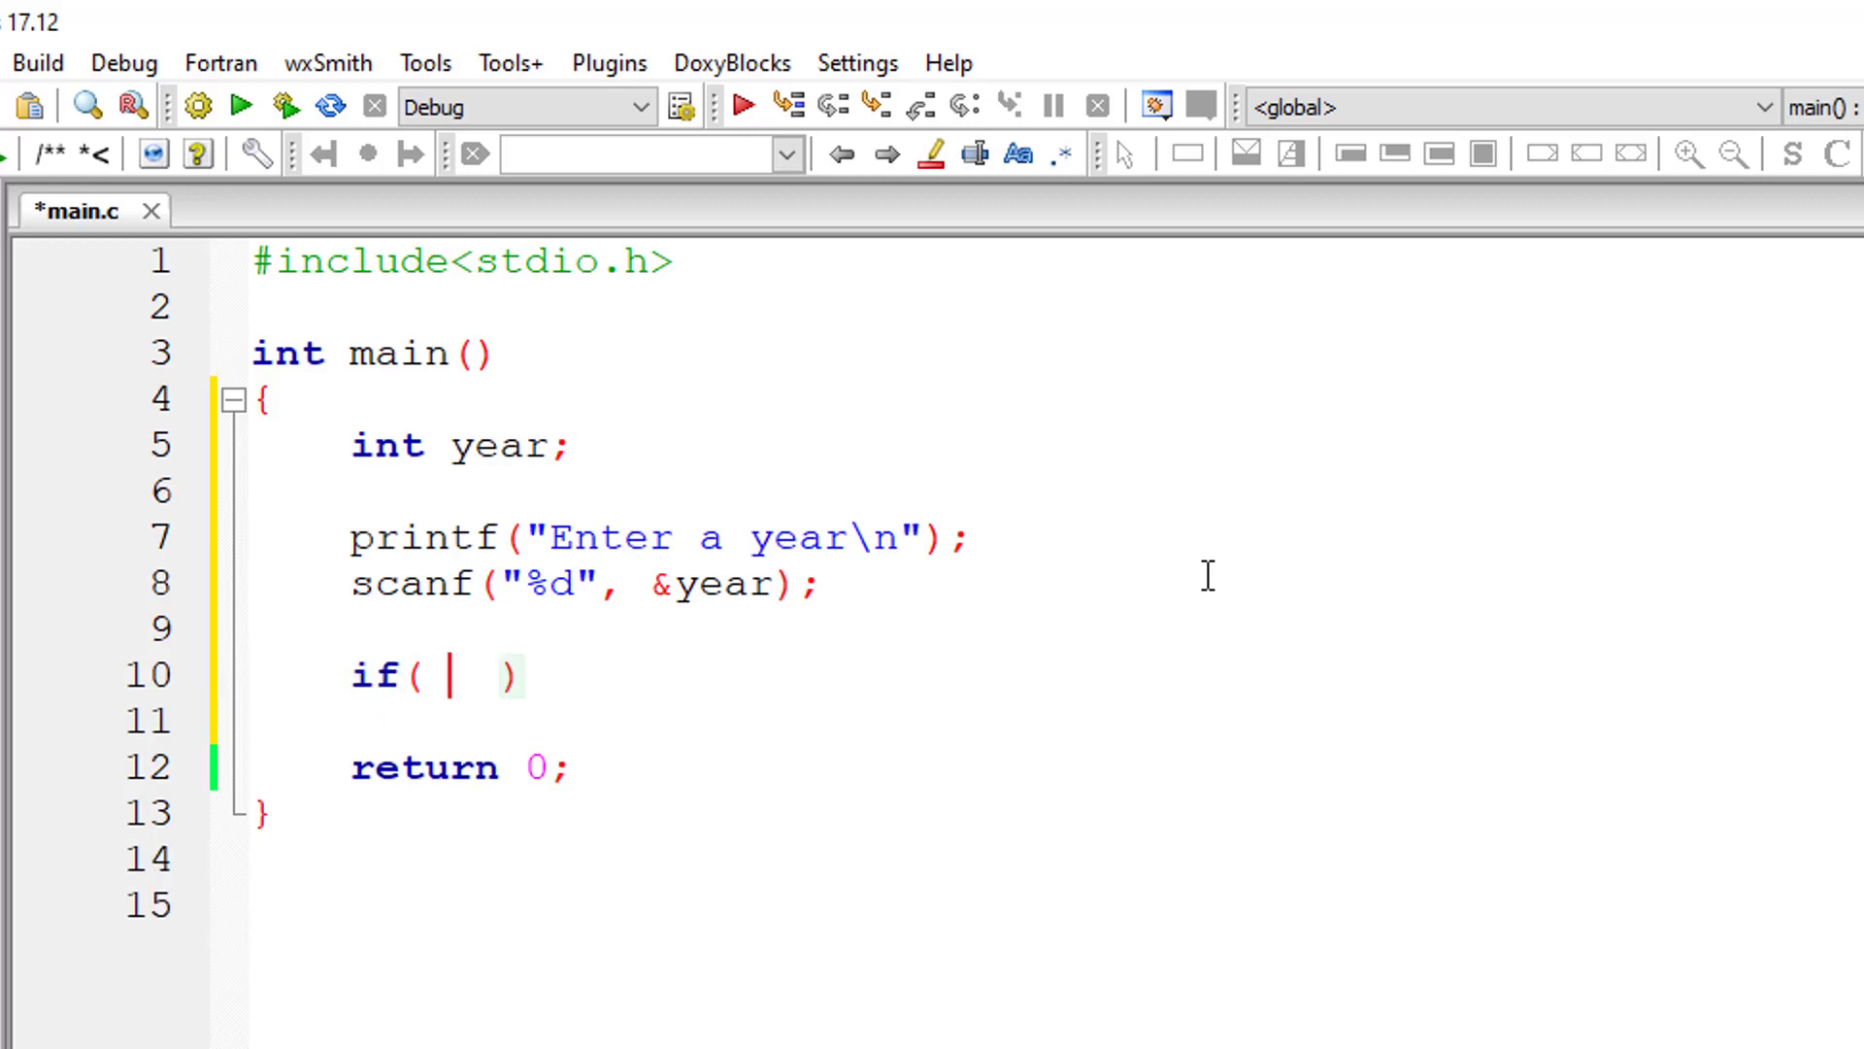
Write the first clause of the if condition, testing year%400 == 0
{"action": "type", "text": "(y"}
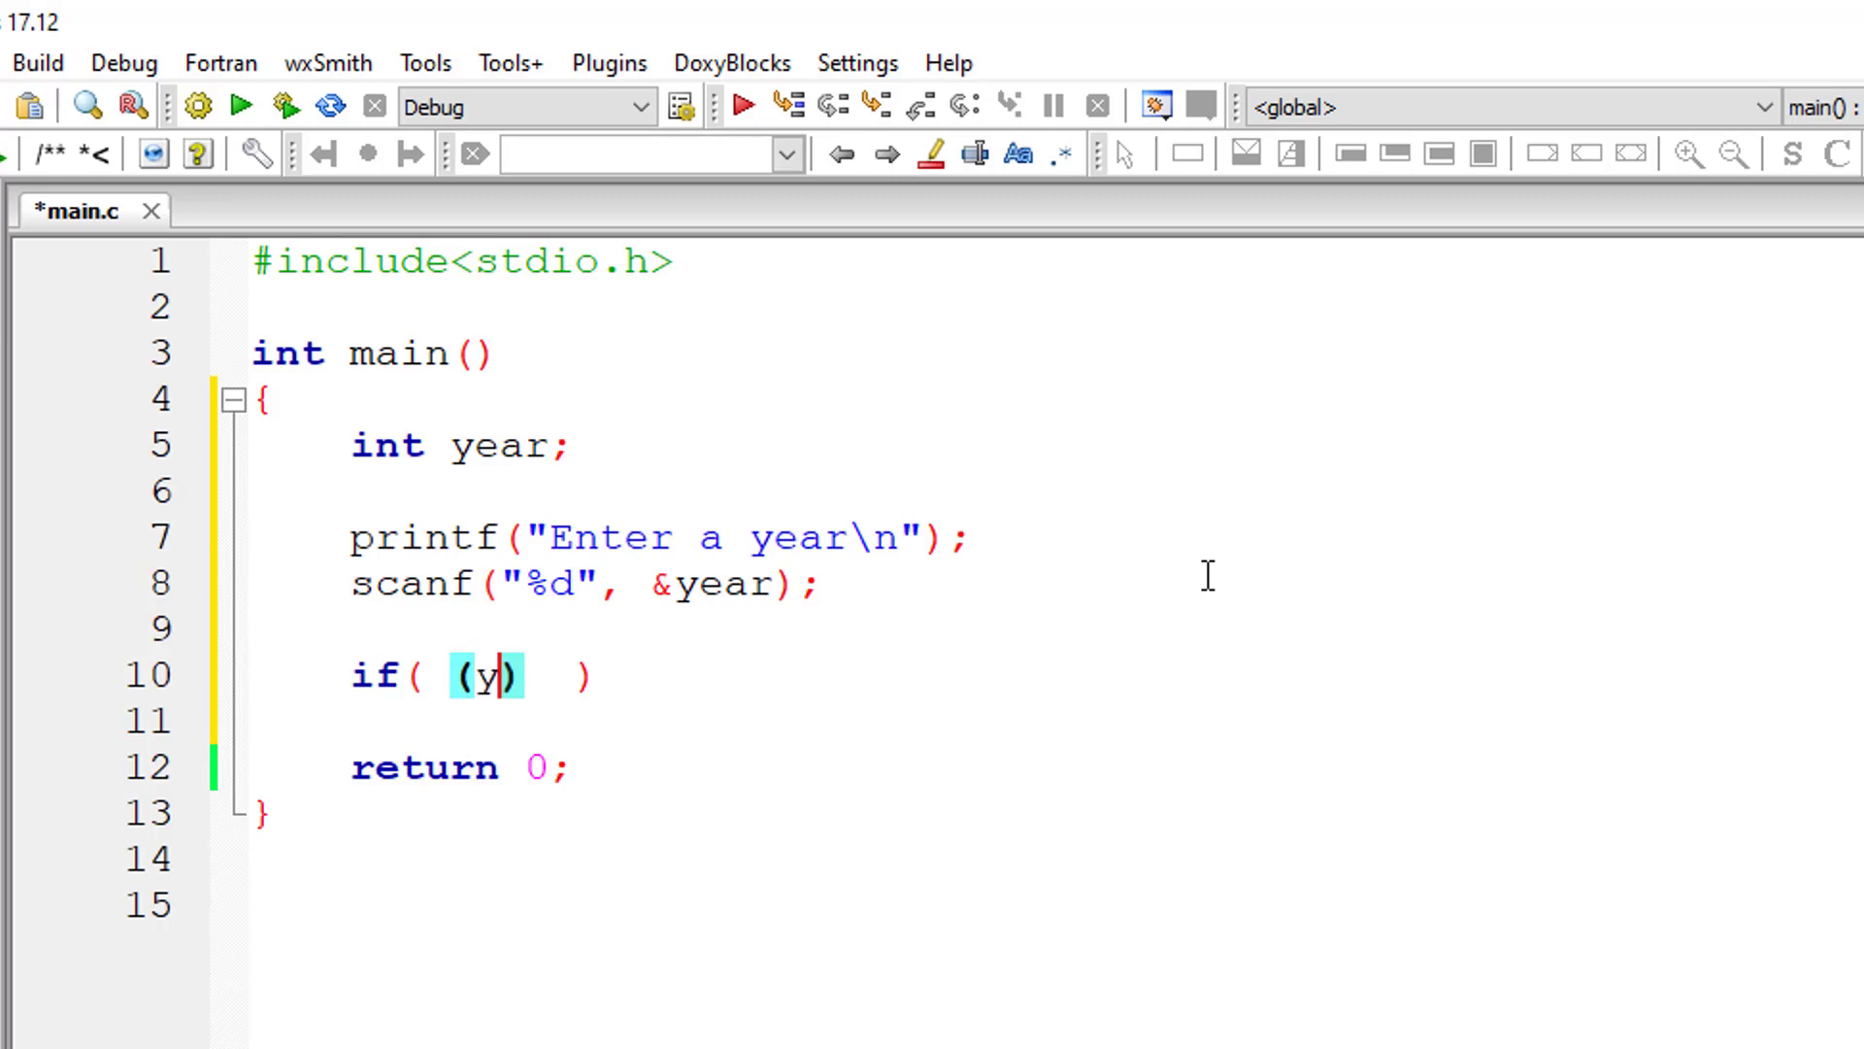
{"action": "type", "text": "ear%"}
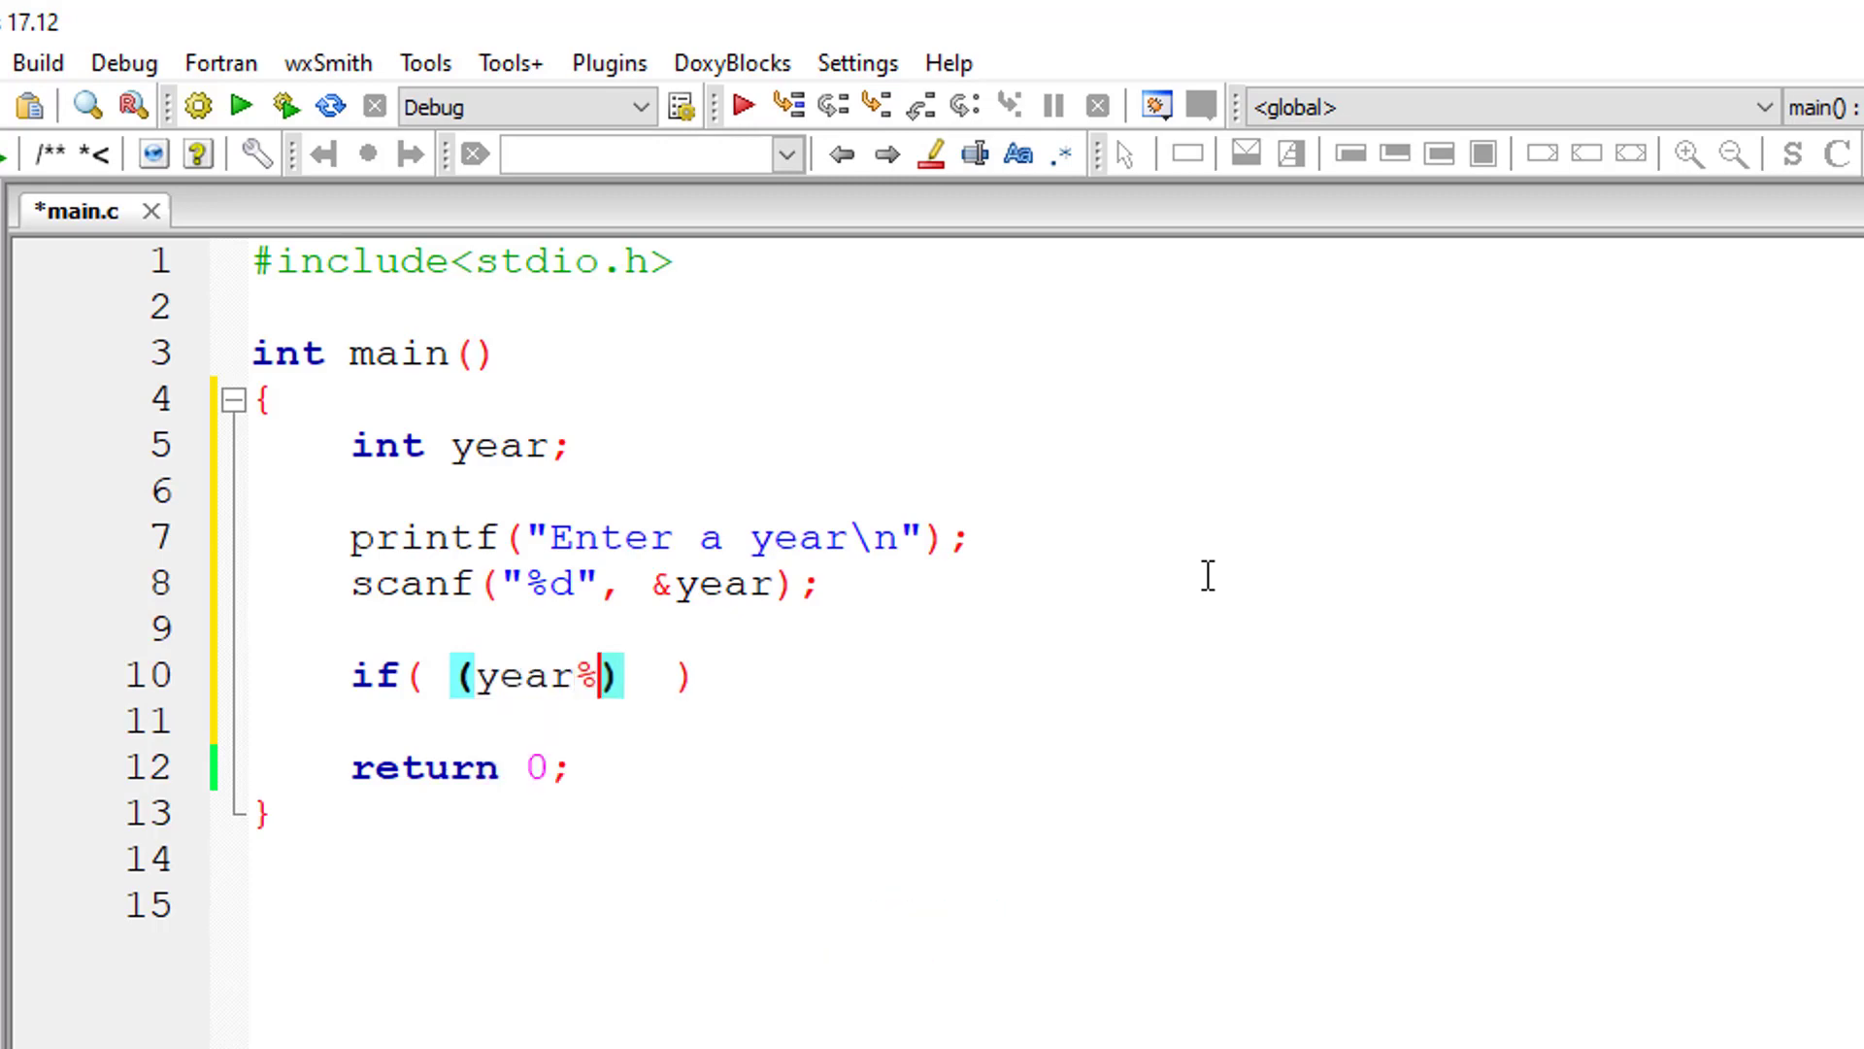
{"action": "type", "text": "100 ="}
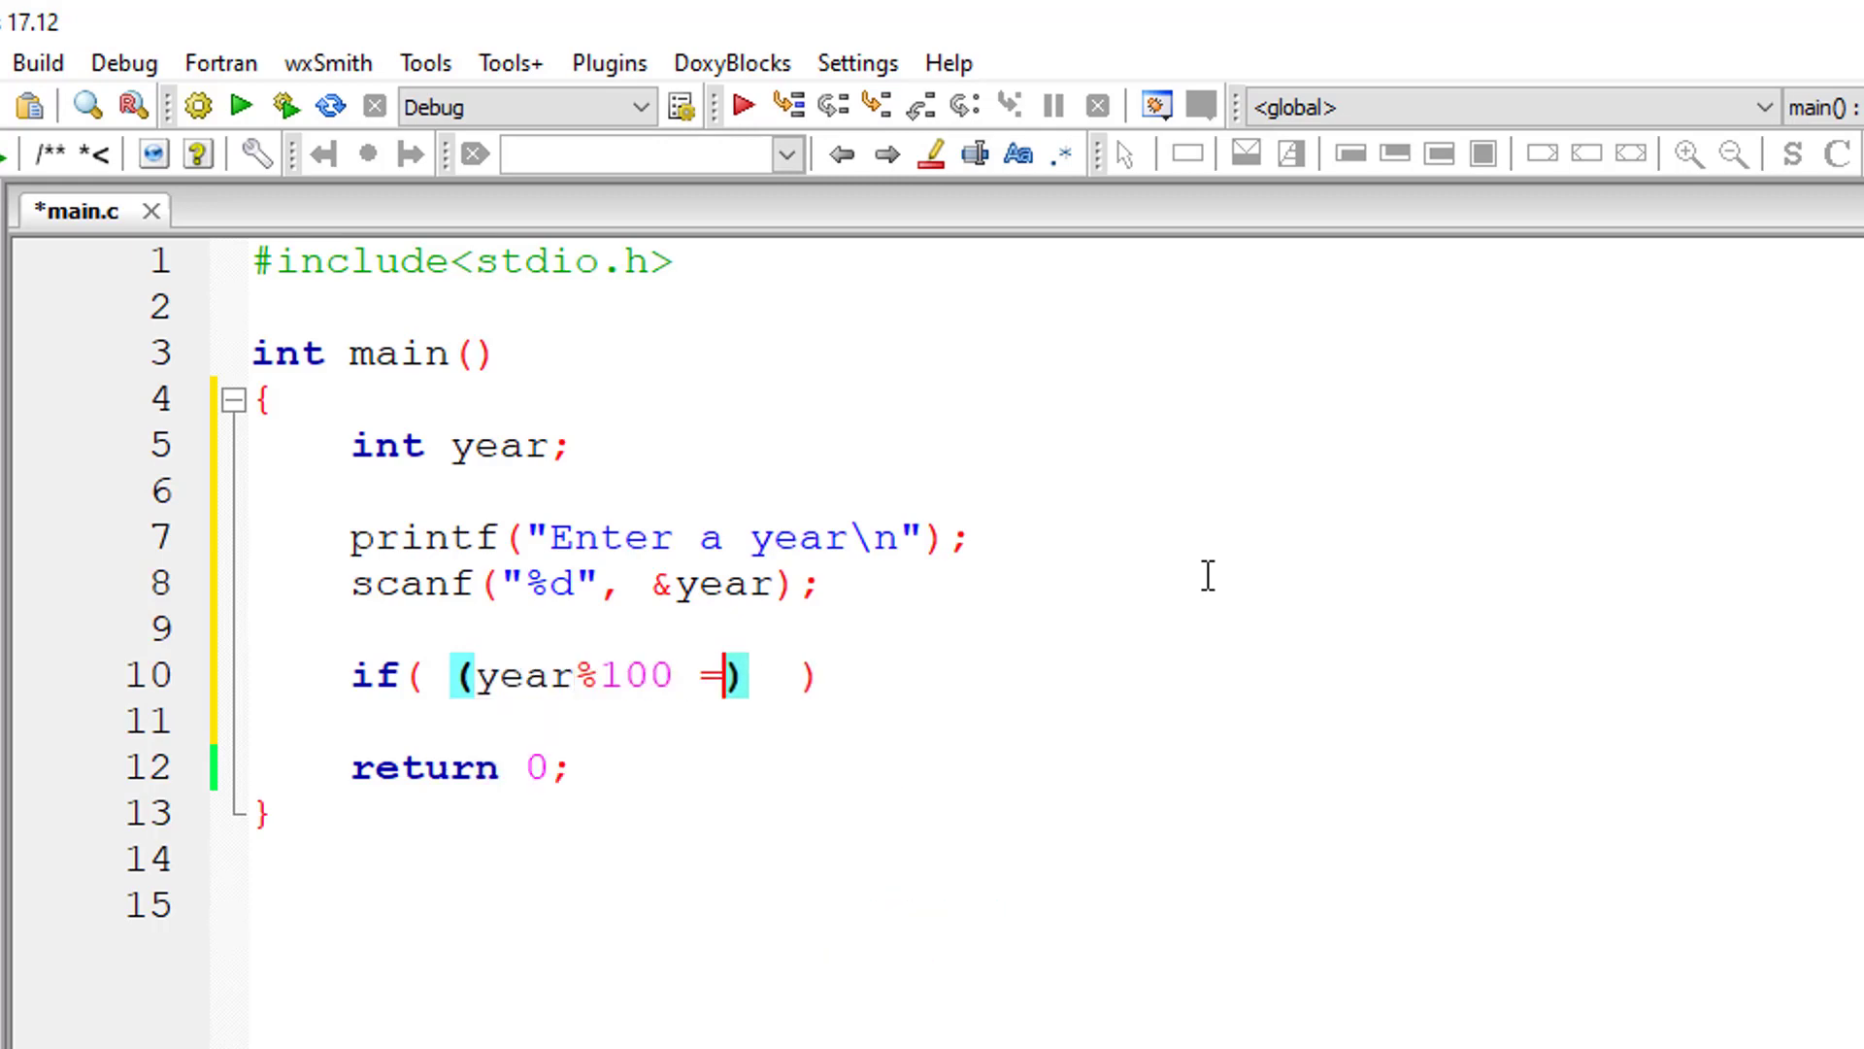
{"action": "type", "text": "= 0"}
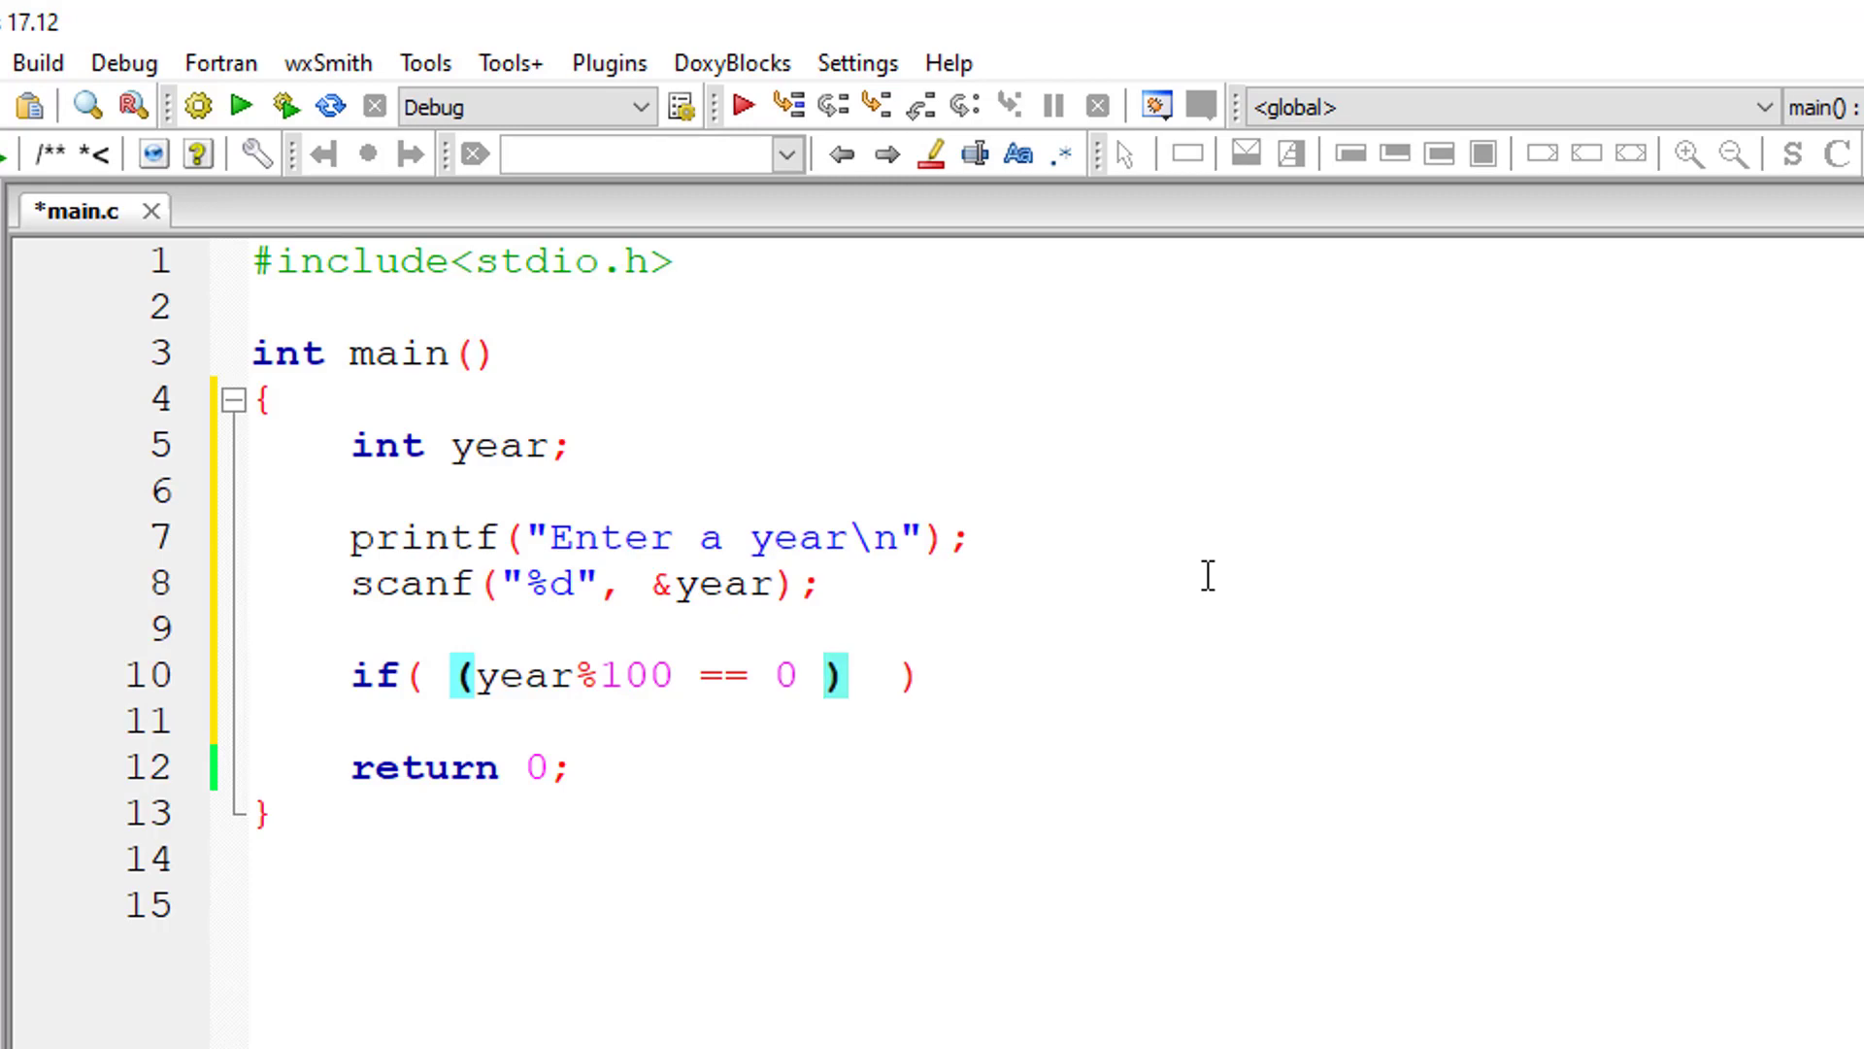
{"action": "type", "text": "&&"}
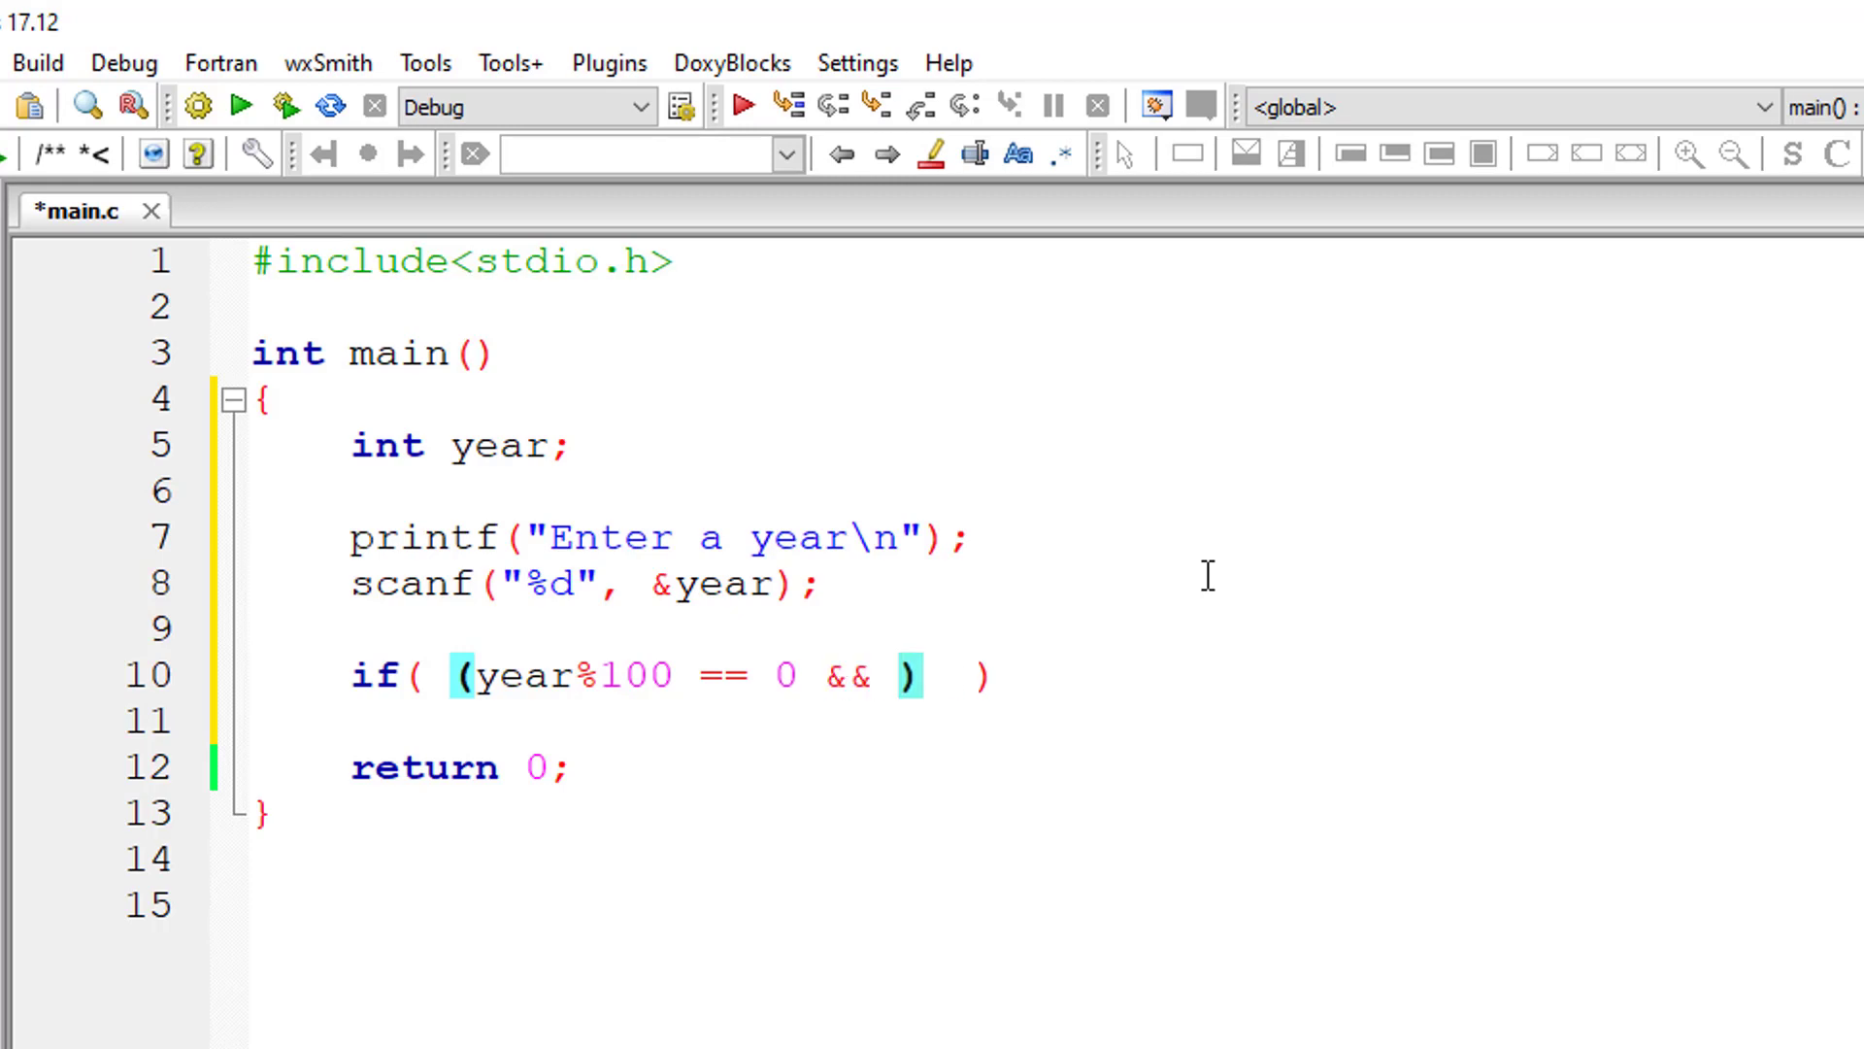
{"action": "type", "text": "year%4"}
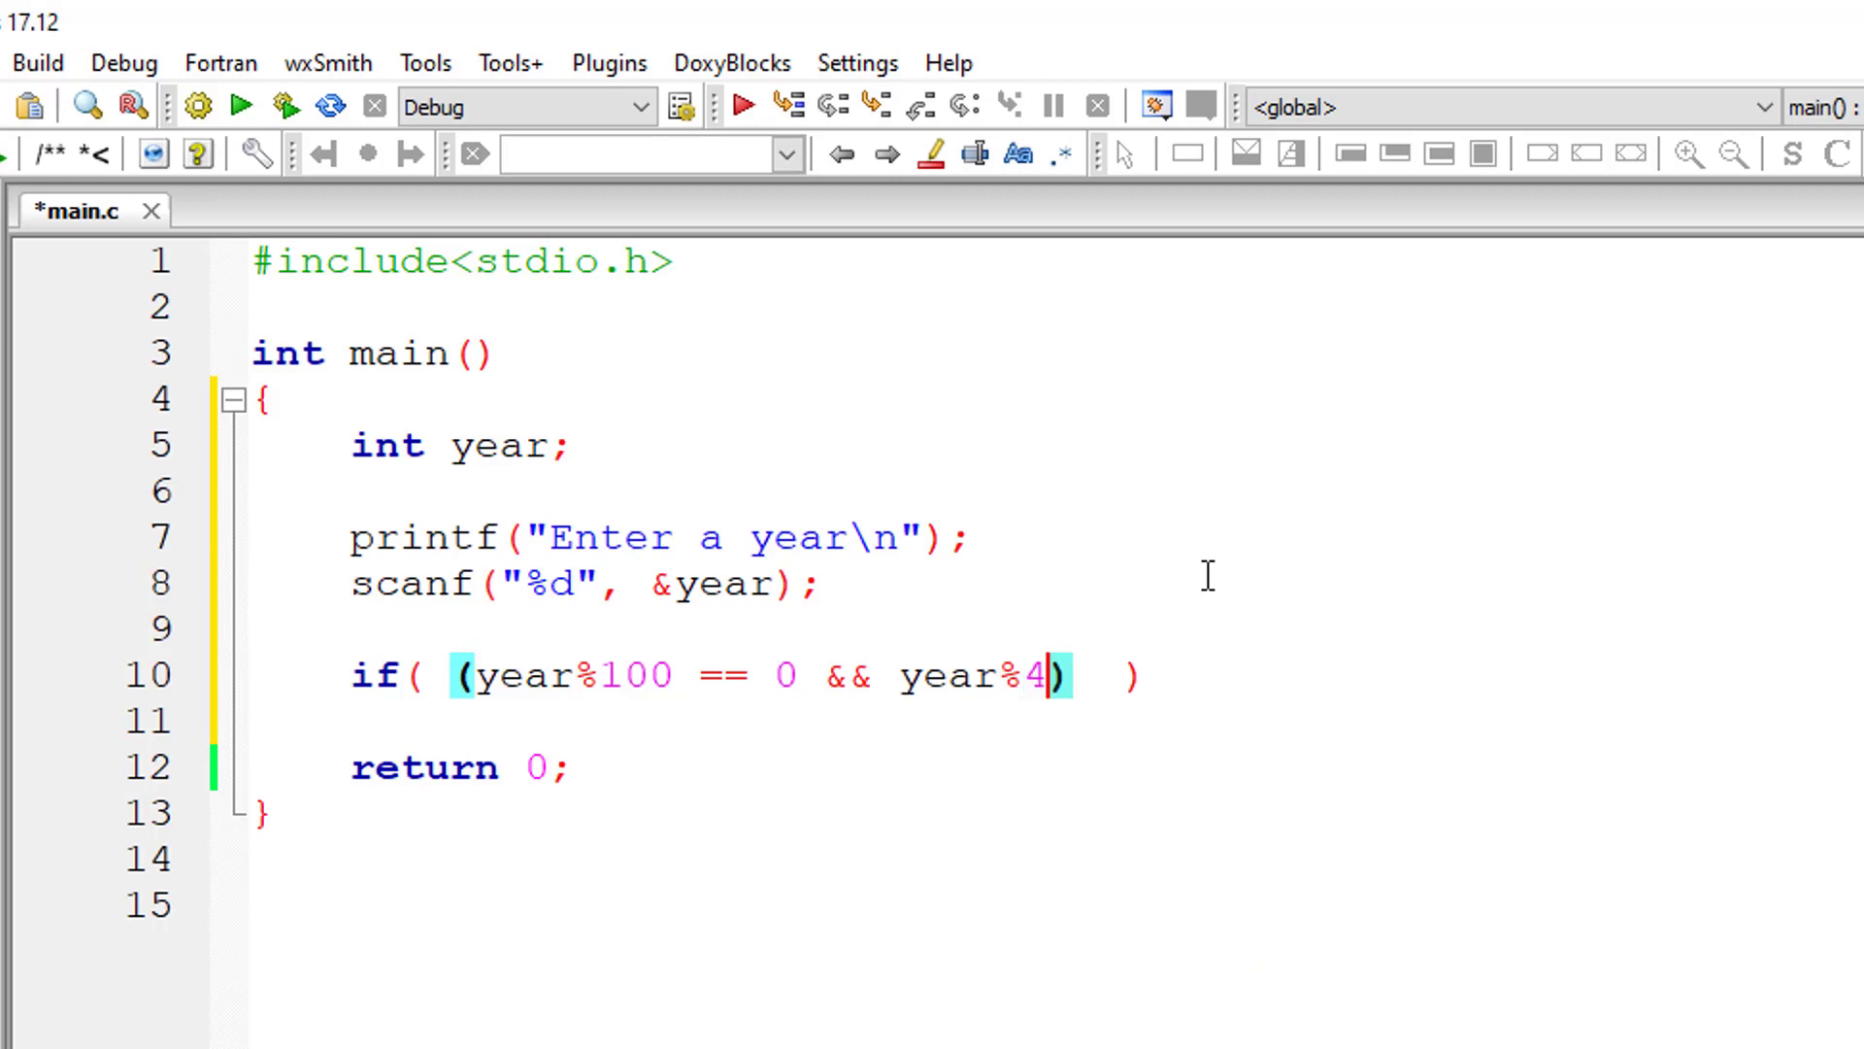
{"action": "type", "text": "00 =="}
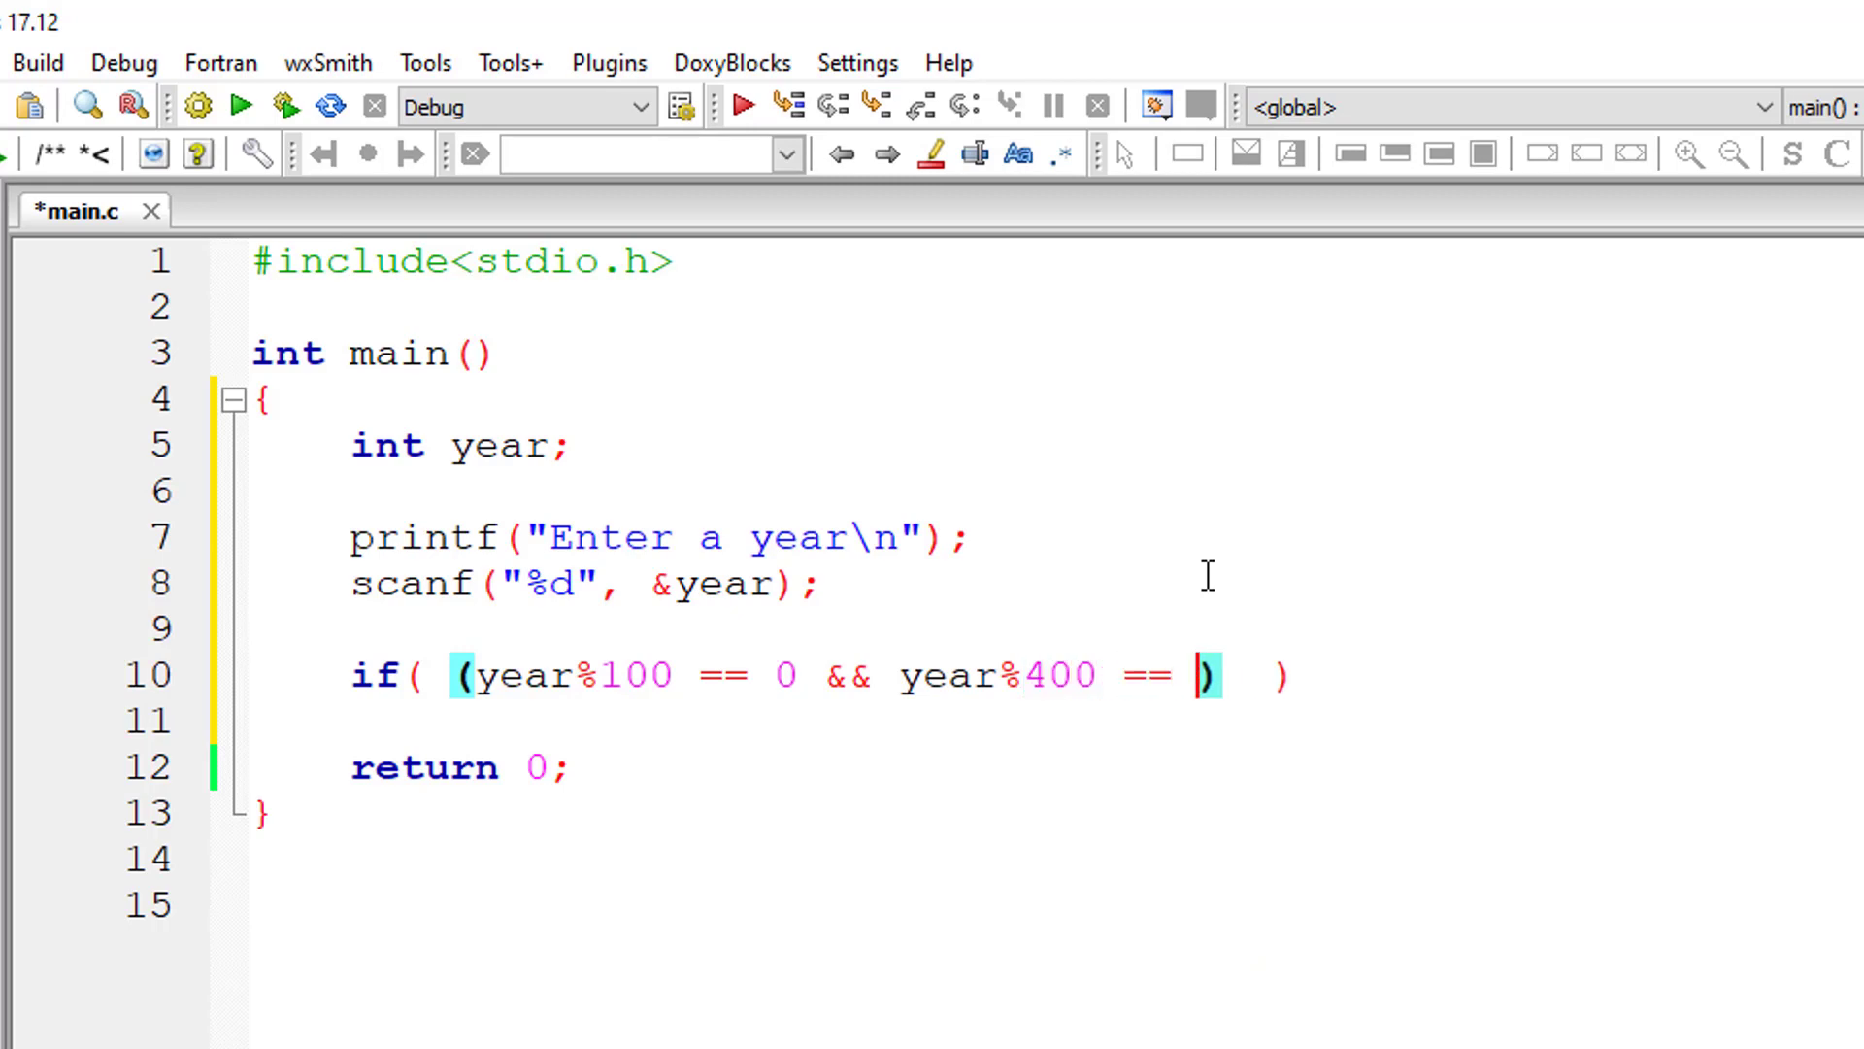
{"action": "type", "text": "0"}
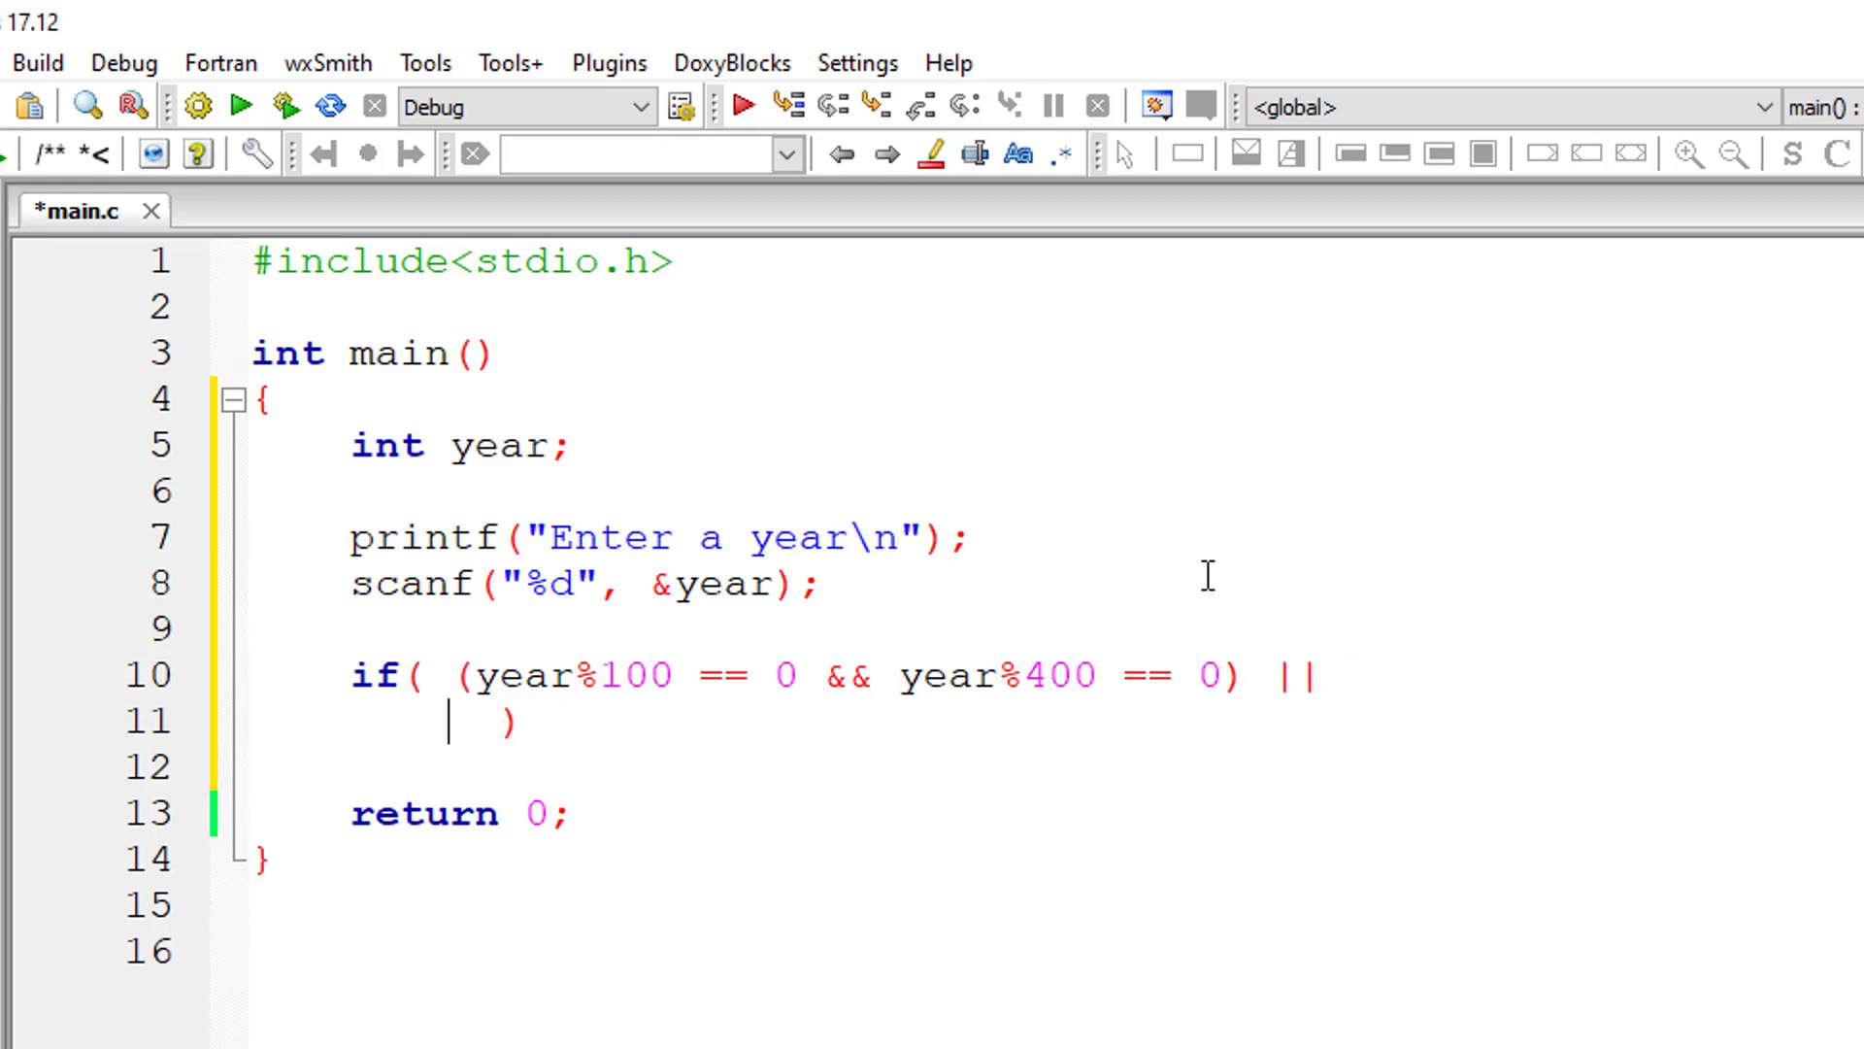
Add the second clause (year%100 != 0 && year%4 == 0) to the condition
{"action": "type", "text": "("}
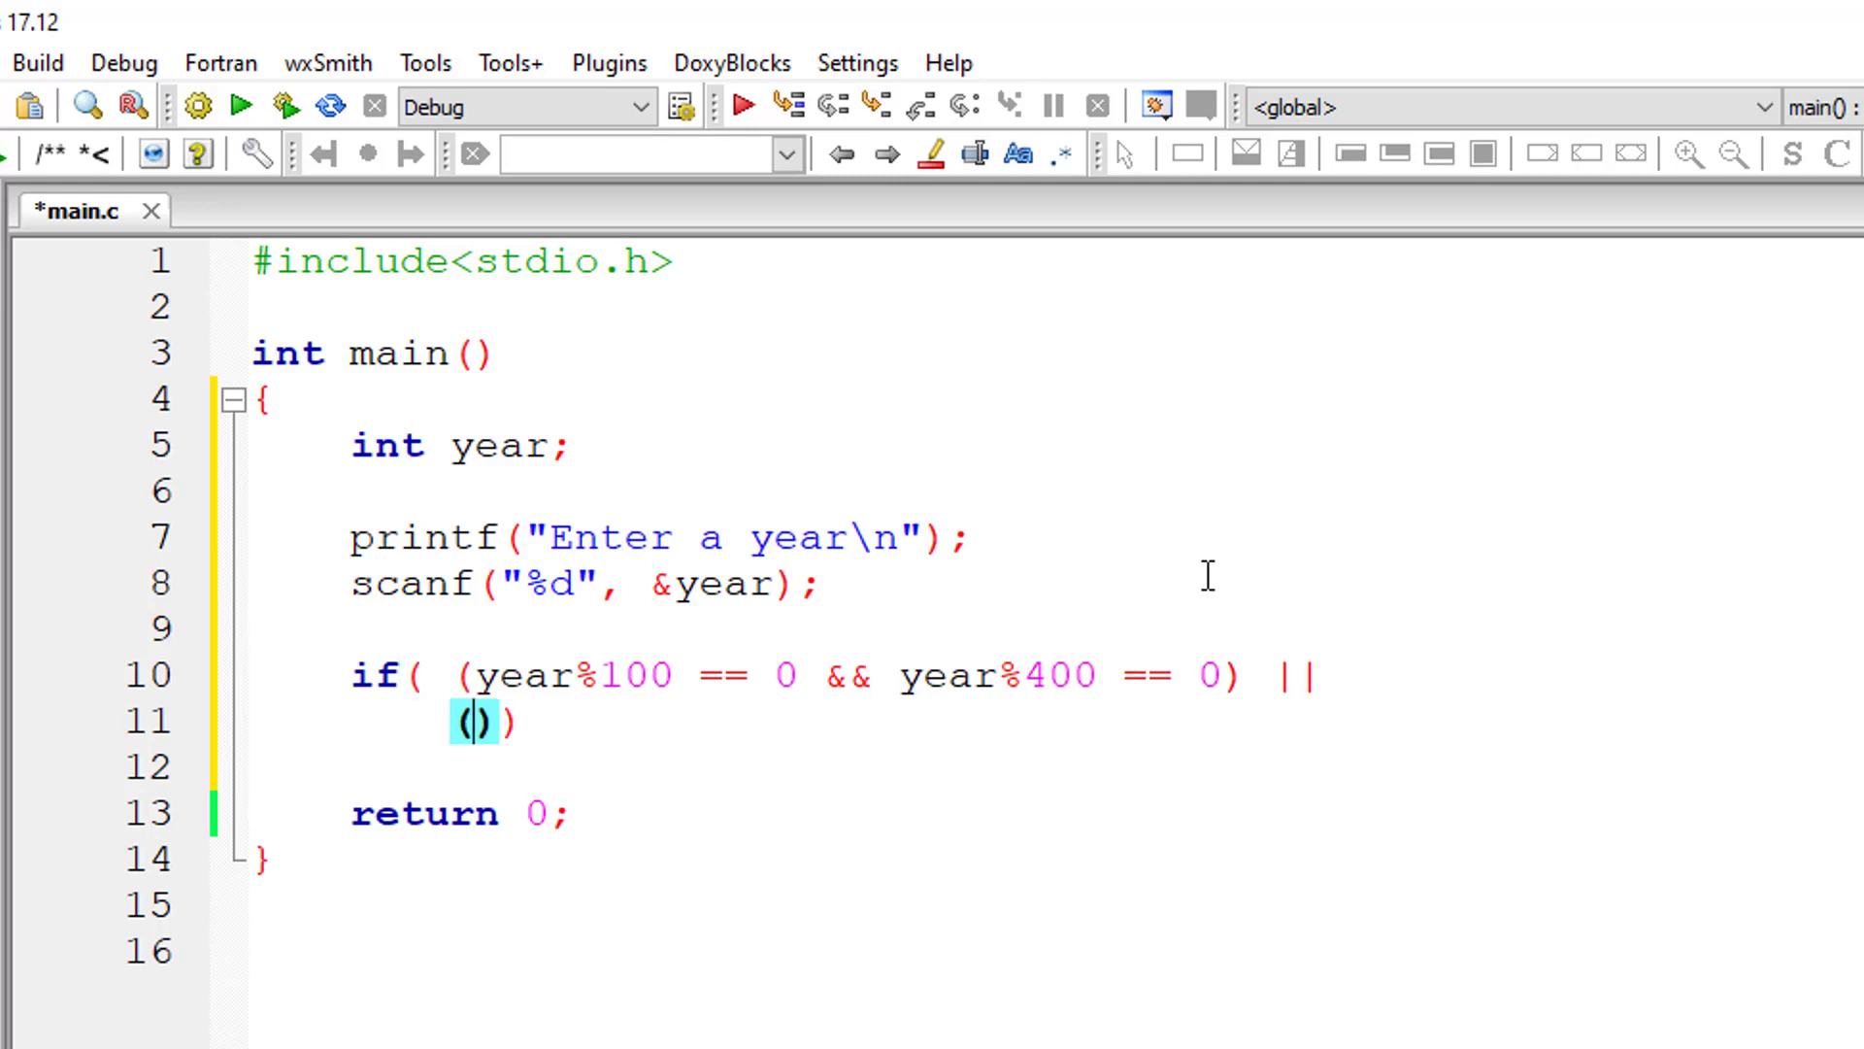
{"action": "type", "text": "year"}
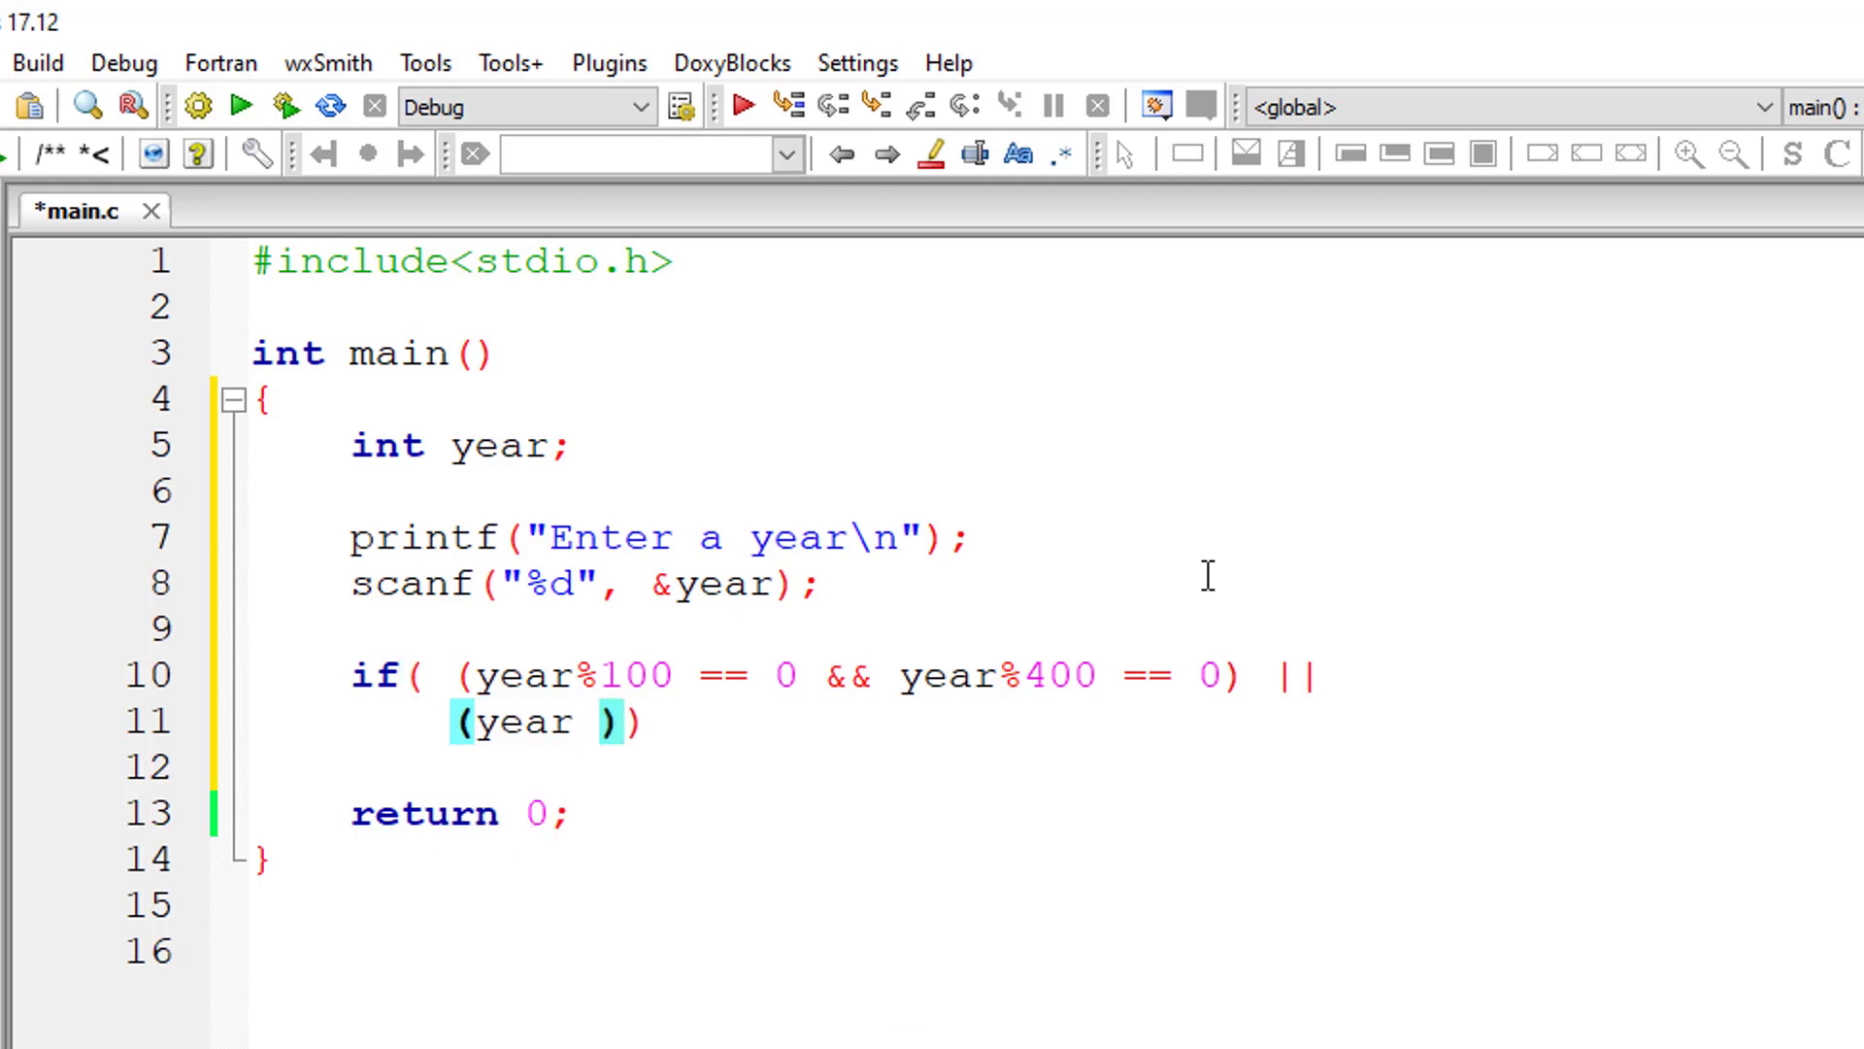
{"action": "type", "text": "%1"}
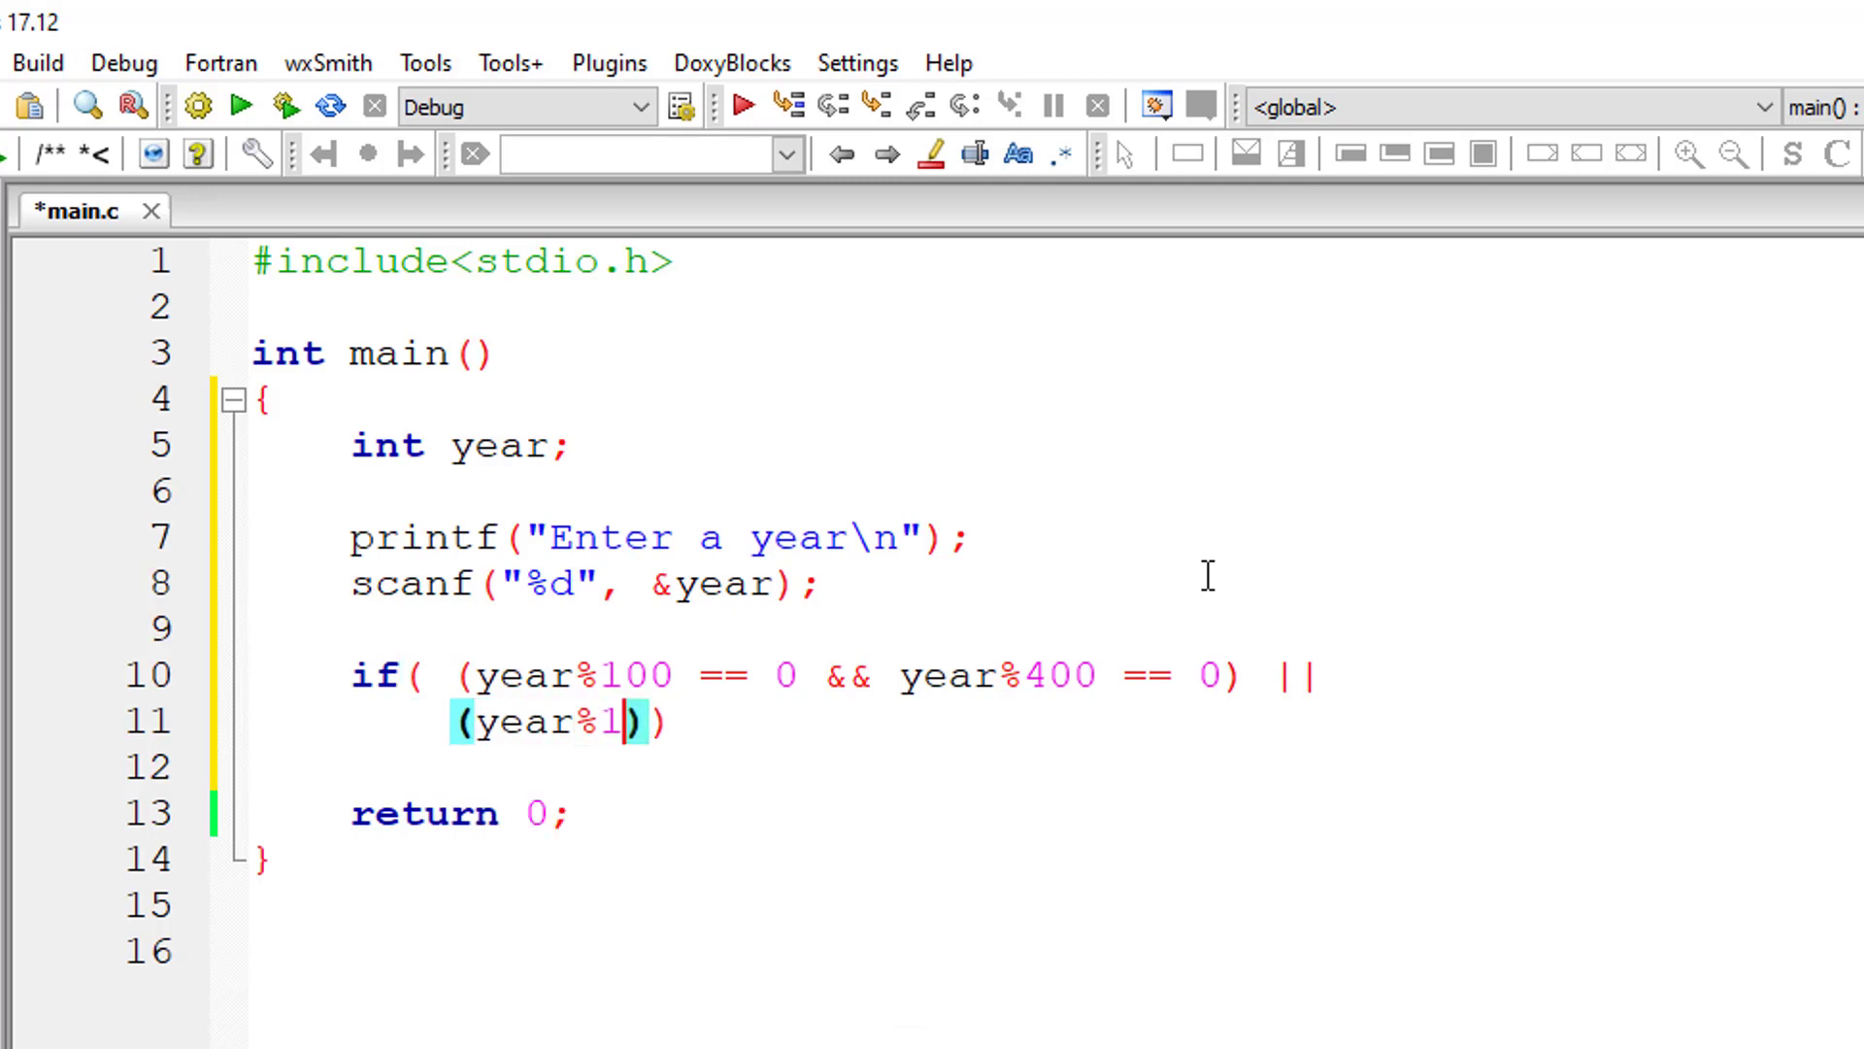
{"action": "type", "text": "00 !=0"}
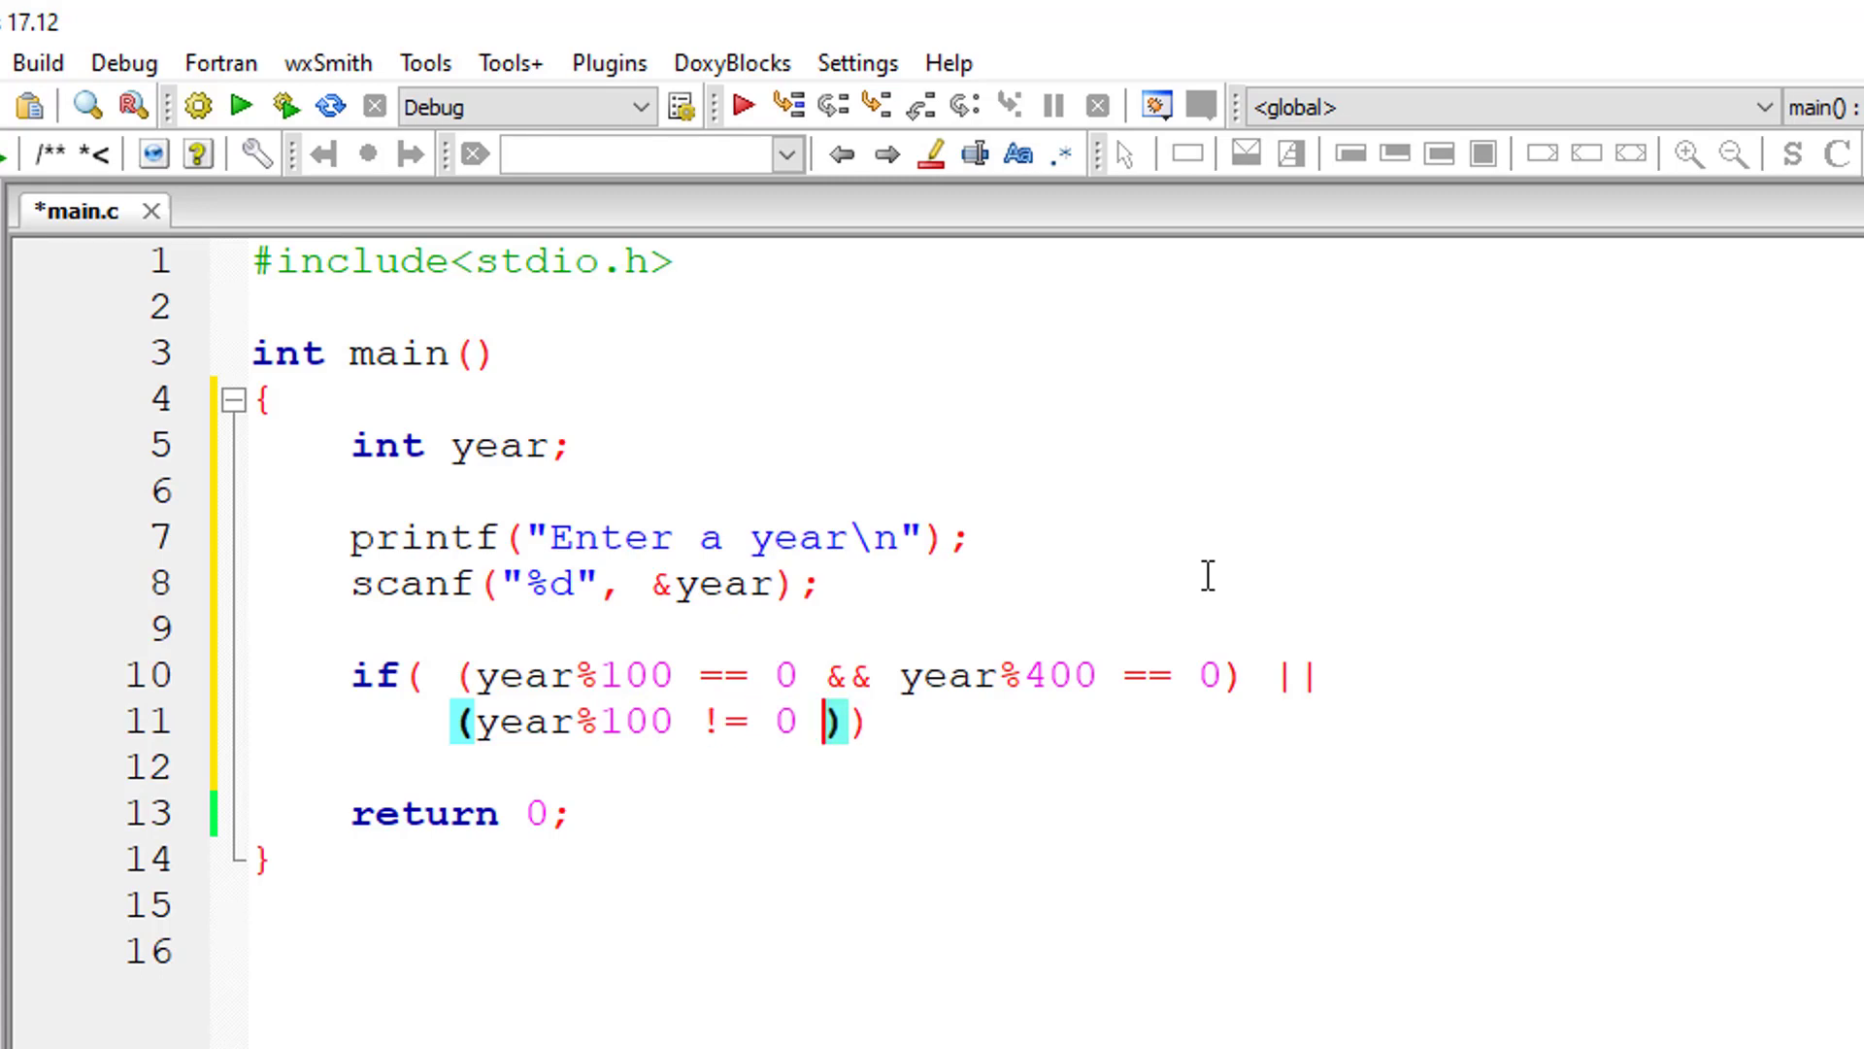
{"action": "type", "text": "&& year"}
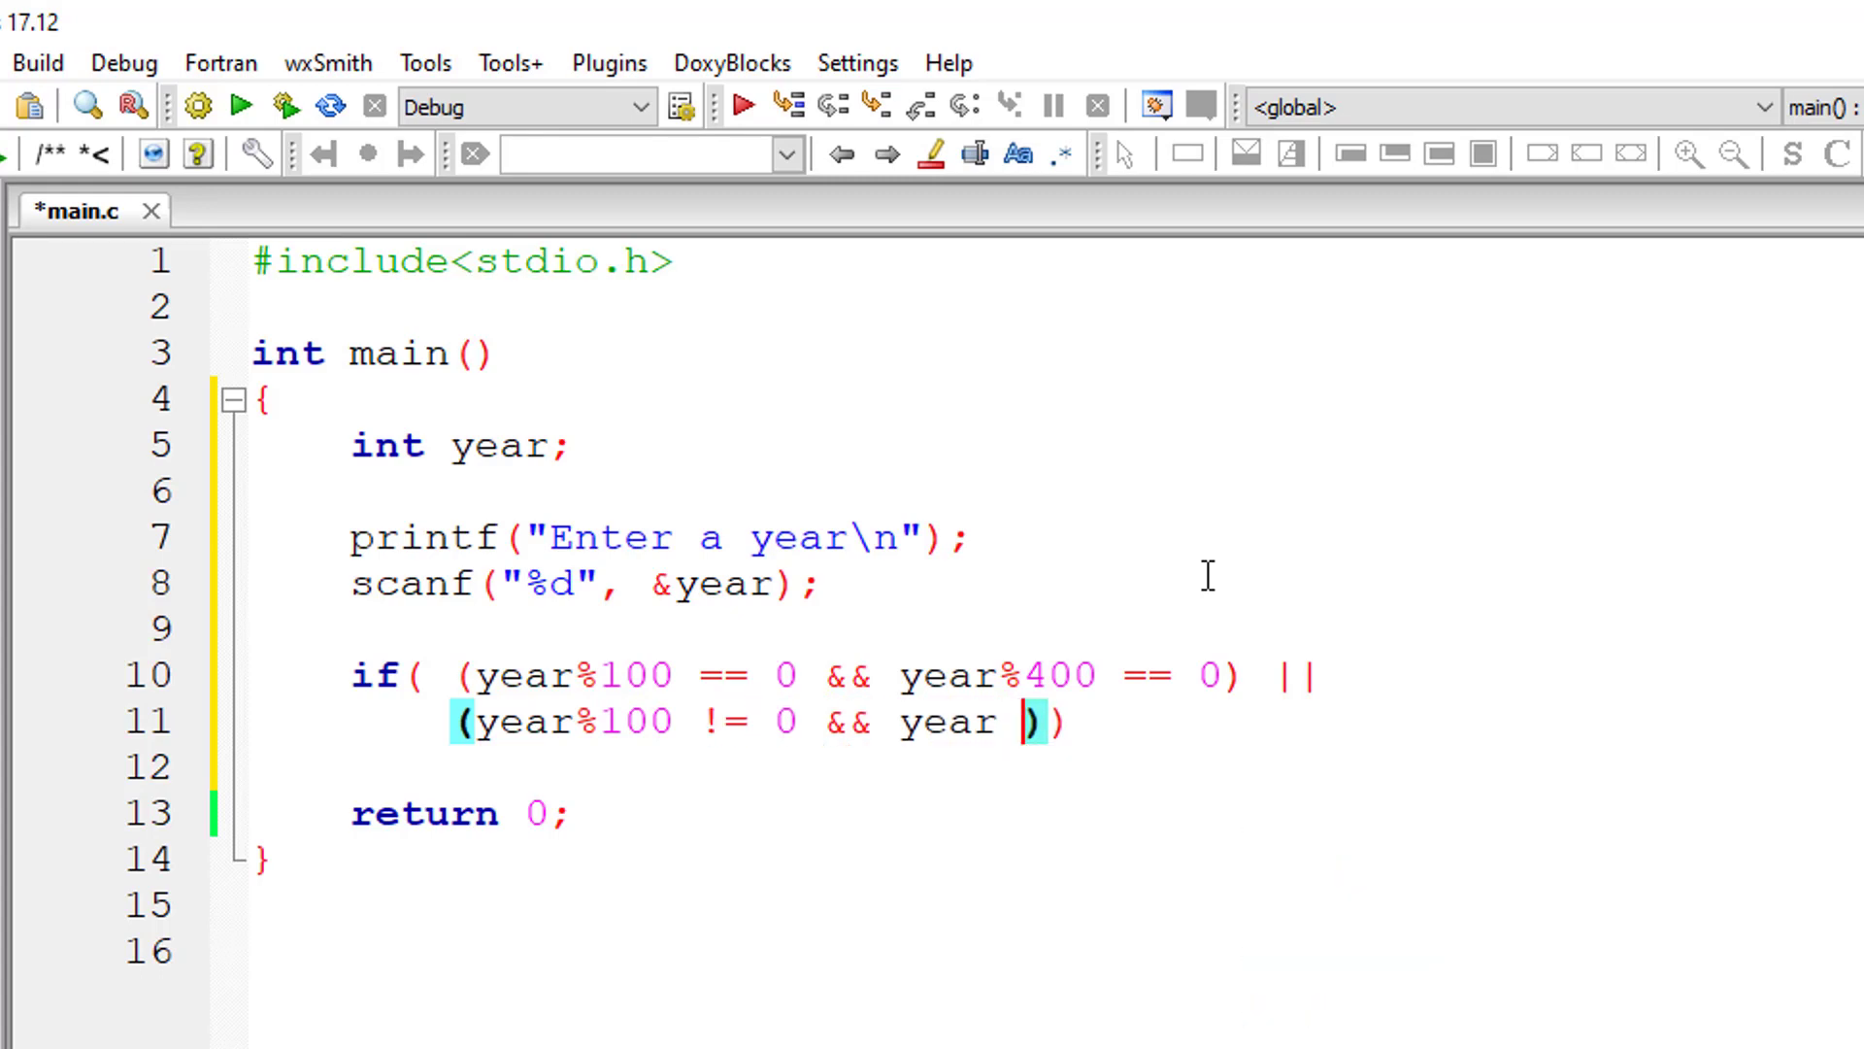
{"action": "type", "text": "%4   =="}
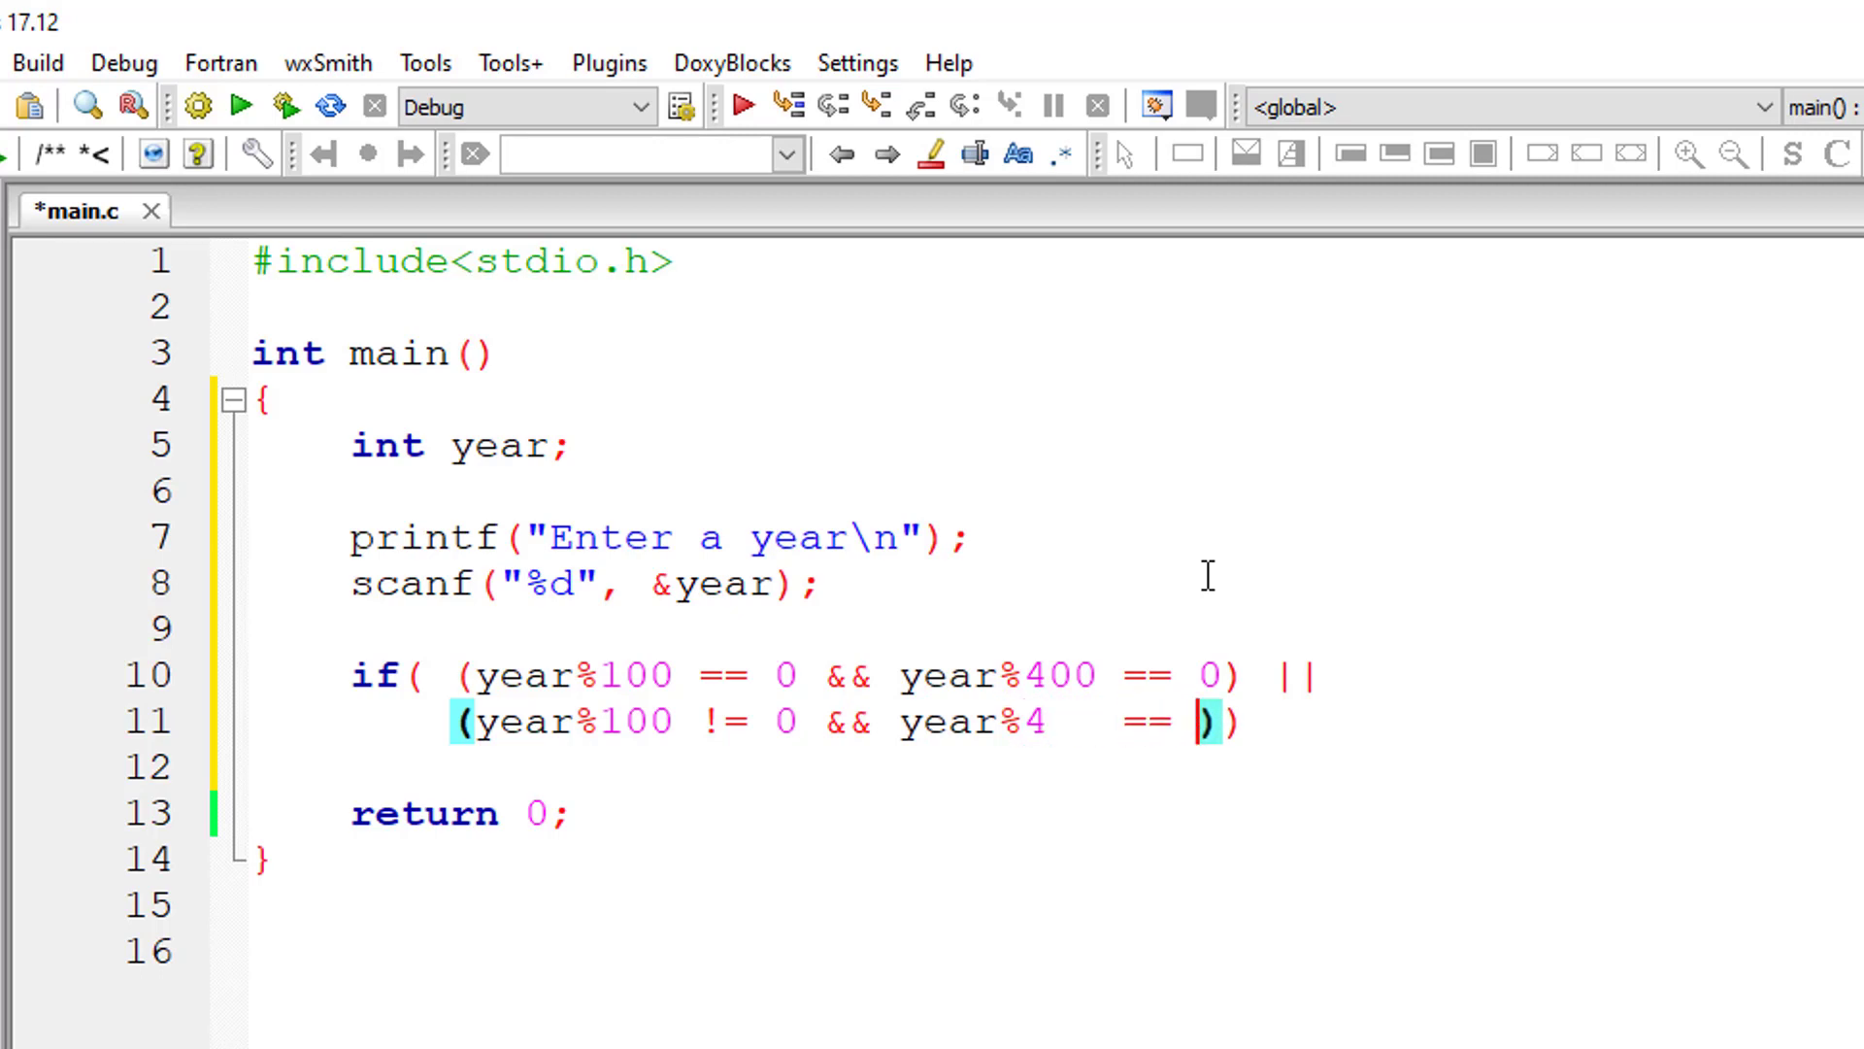
{"action": "type", "text": "0"}
{"action": "left_click", "coordinate": [1056, 767]}
{"action": "type", "text": "{"}
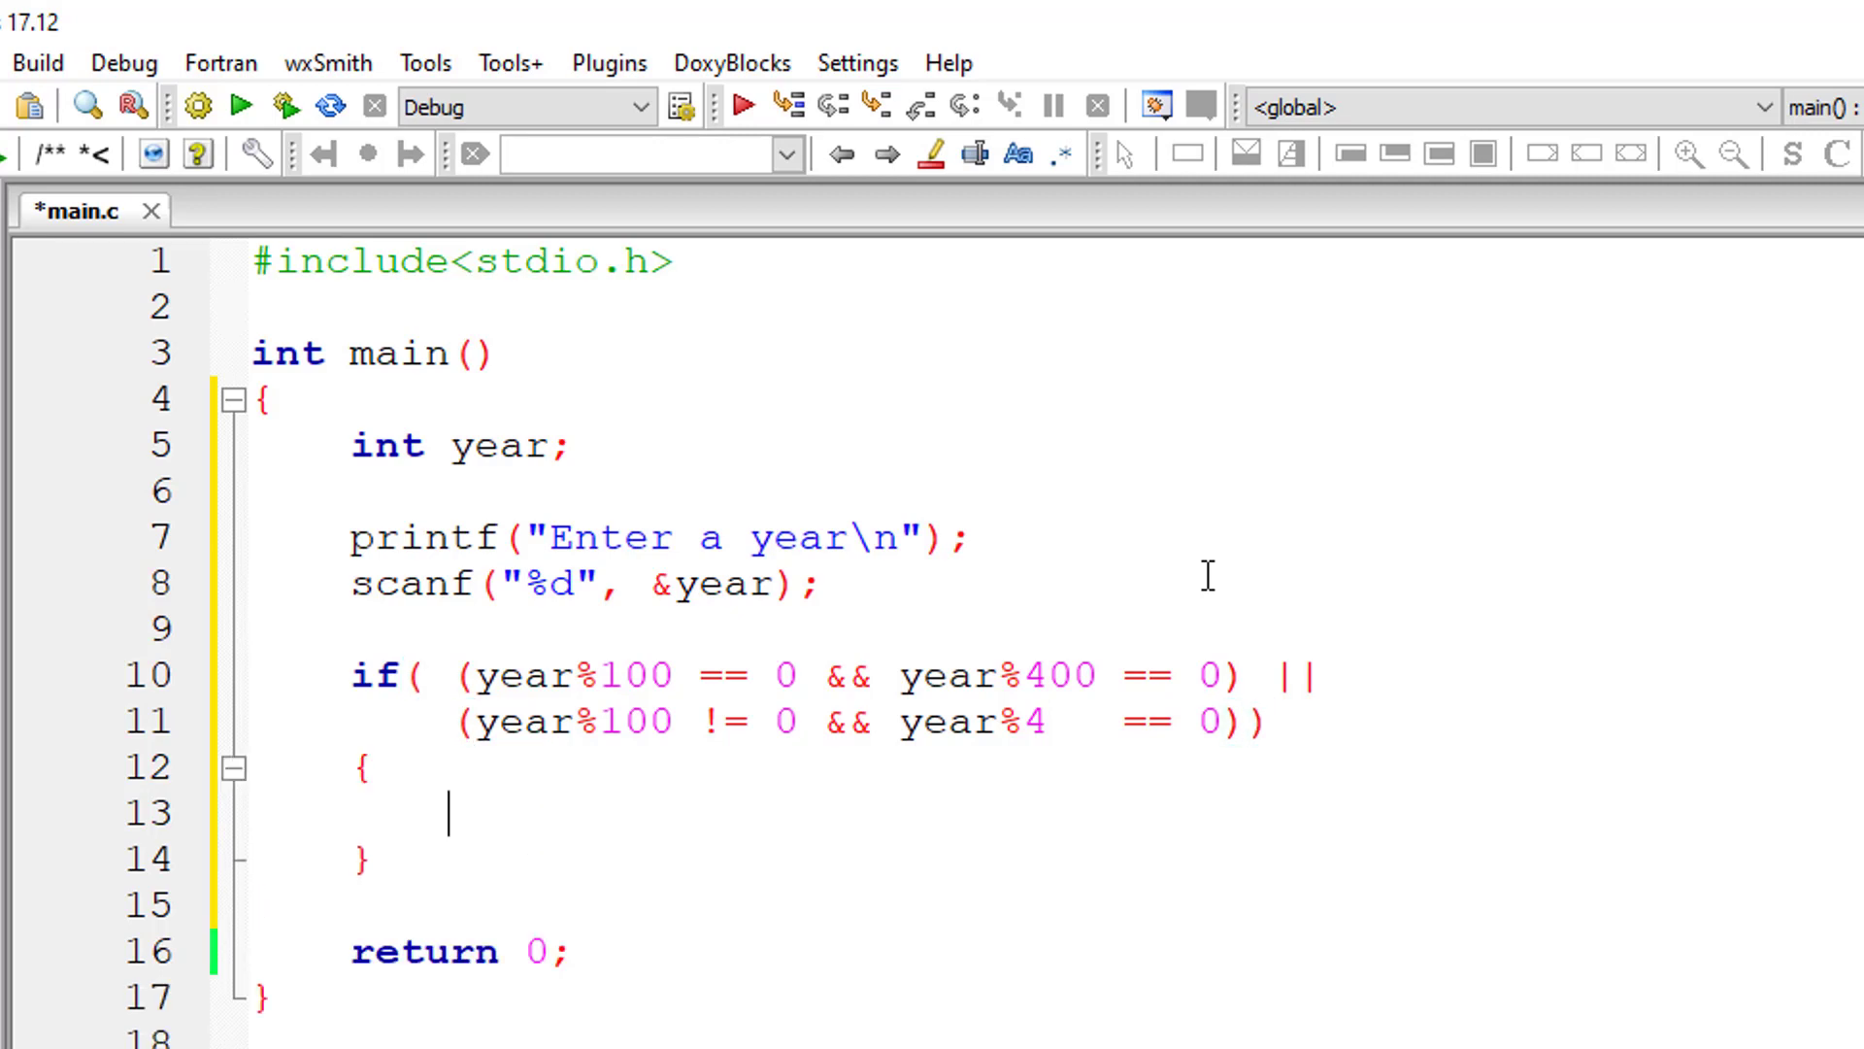
In the if body, print "%d is a leap year\n" with year
{"action": "type", "text": "printf()"}
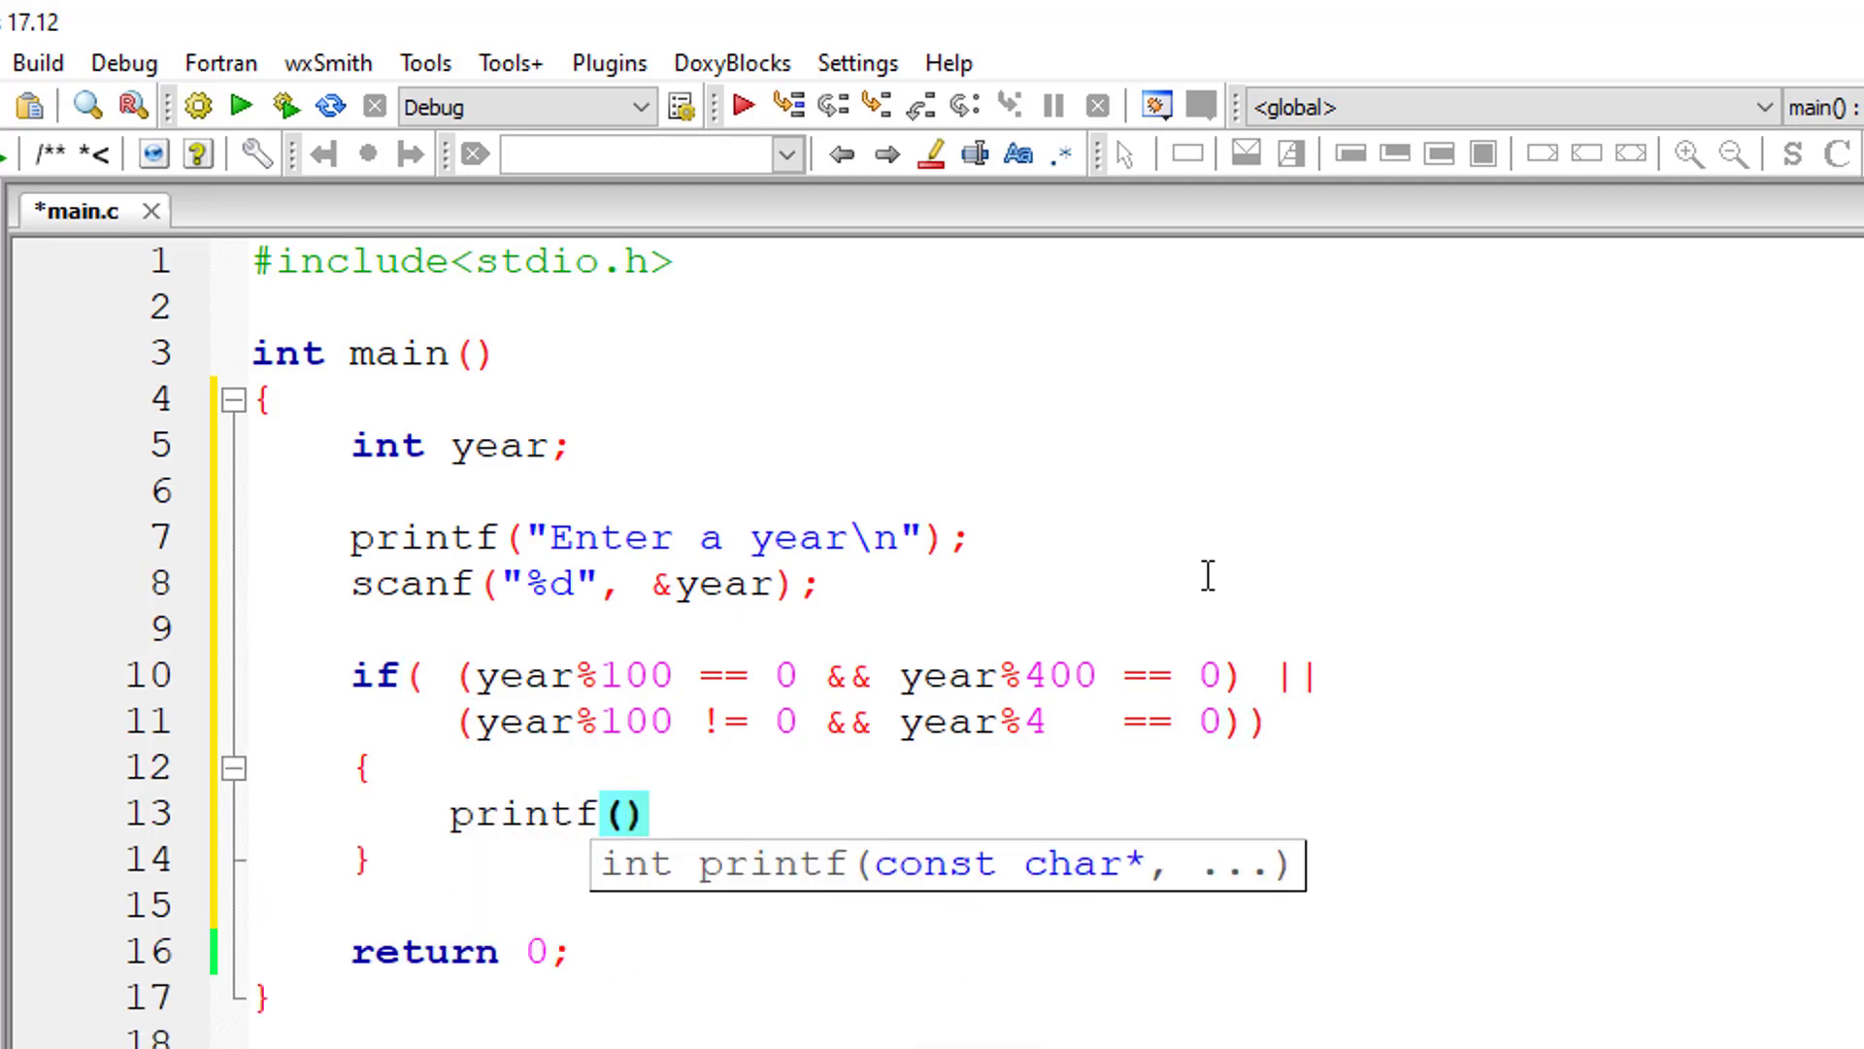
{"action": "type", "text": "\"%d \""}
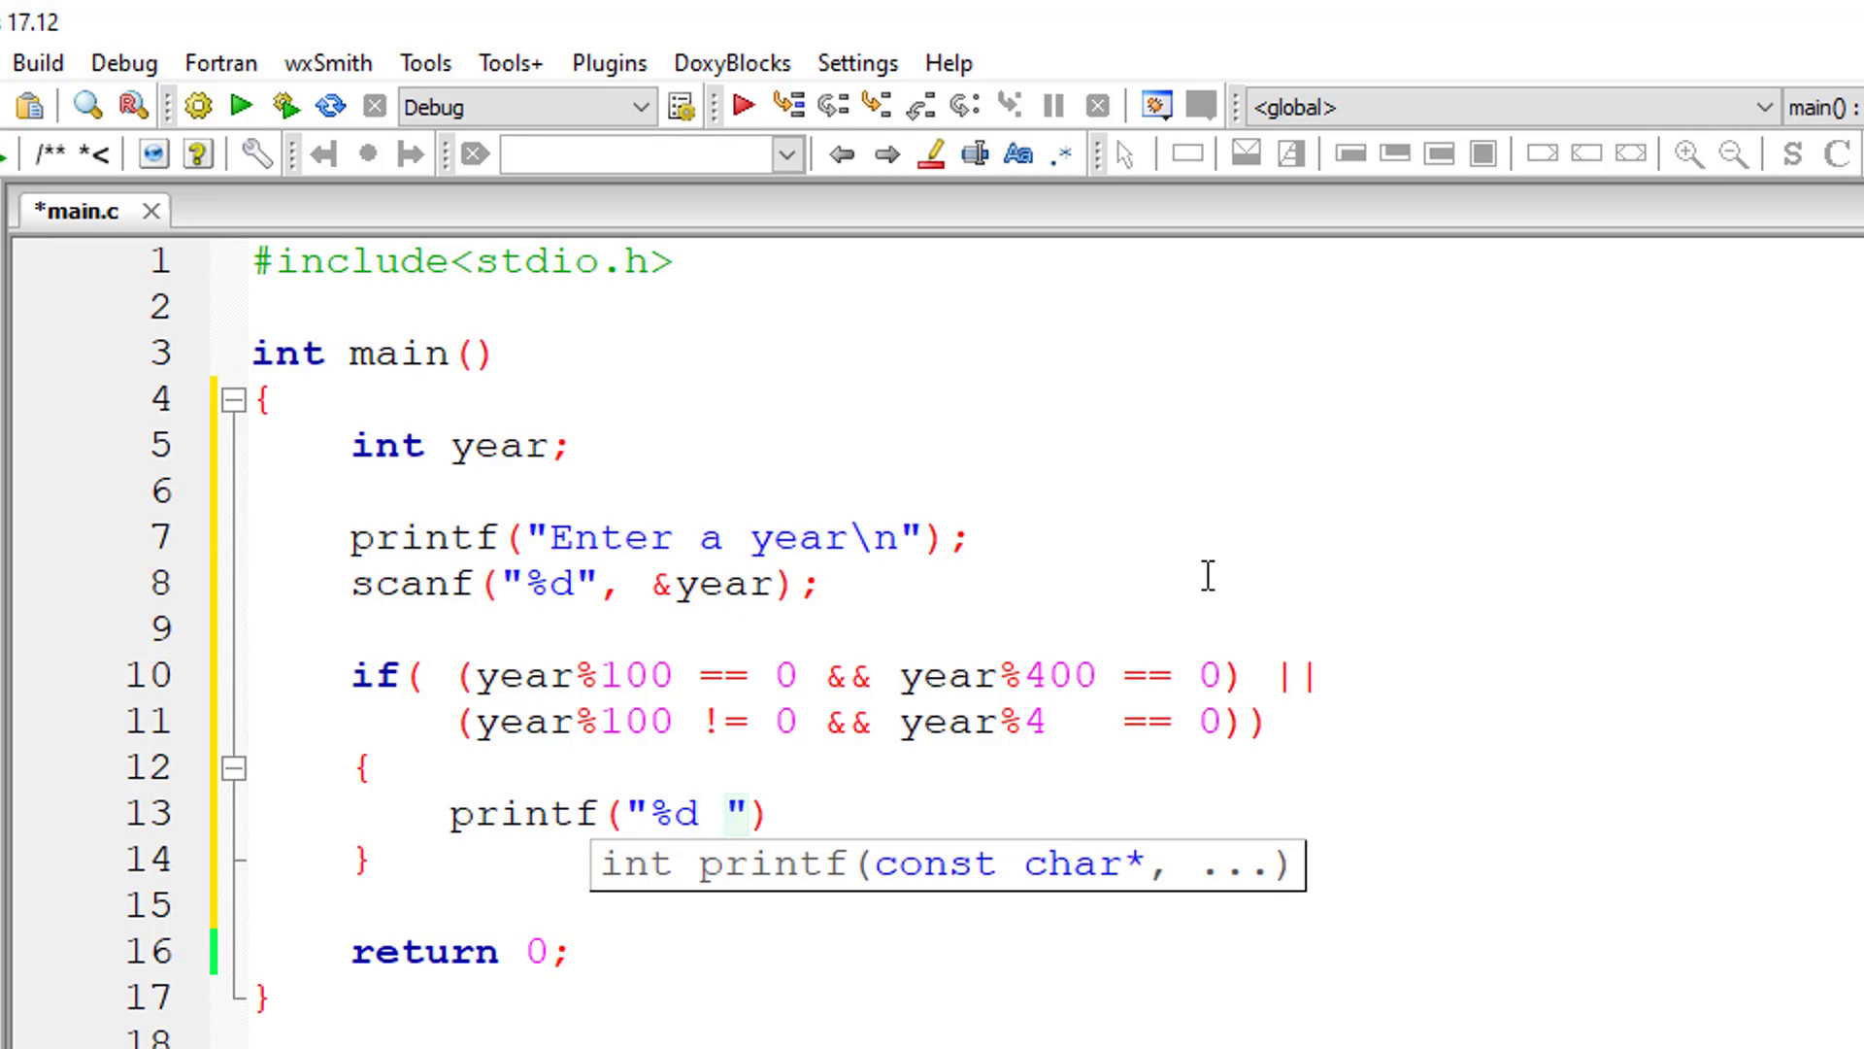
{"action": "type", "text": "is a"}
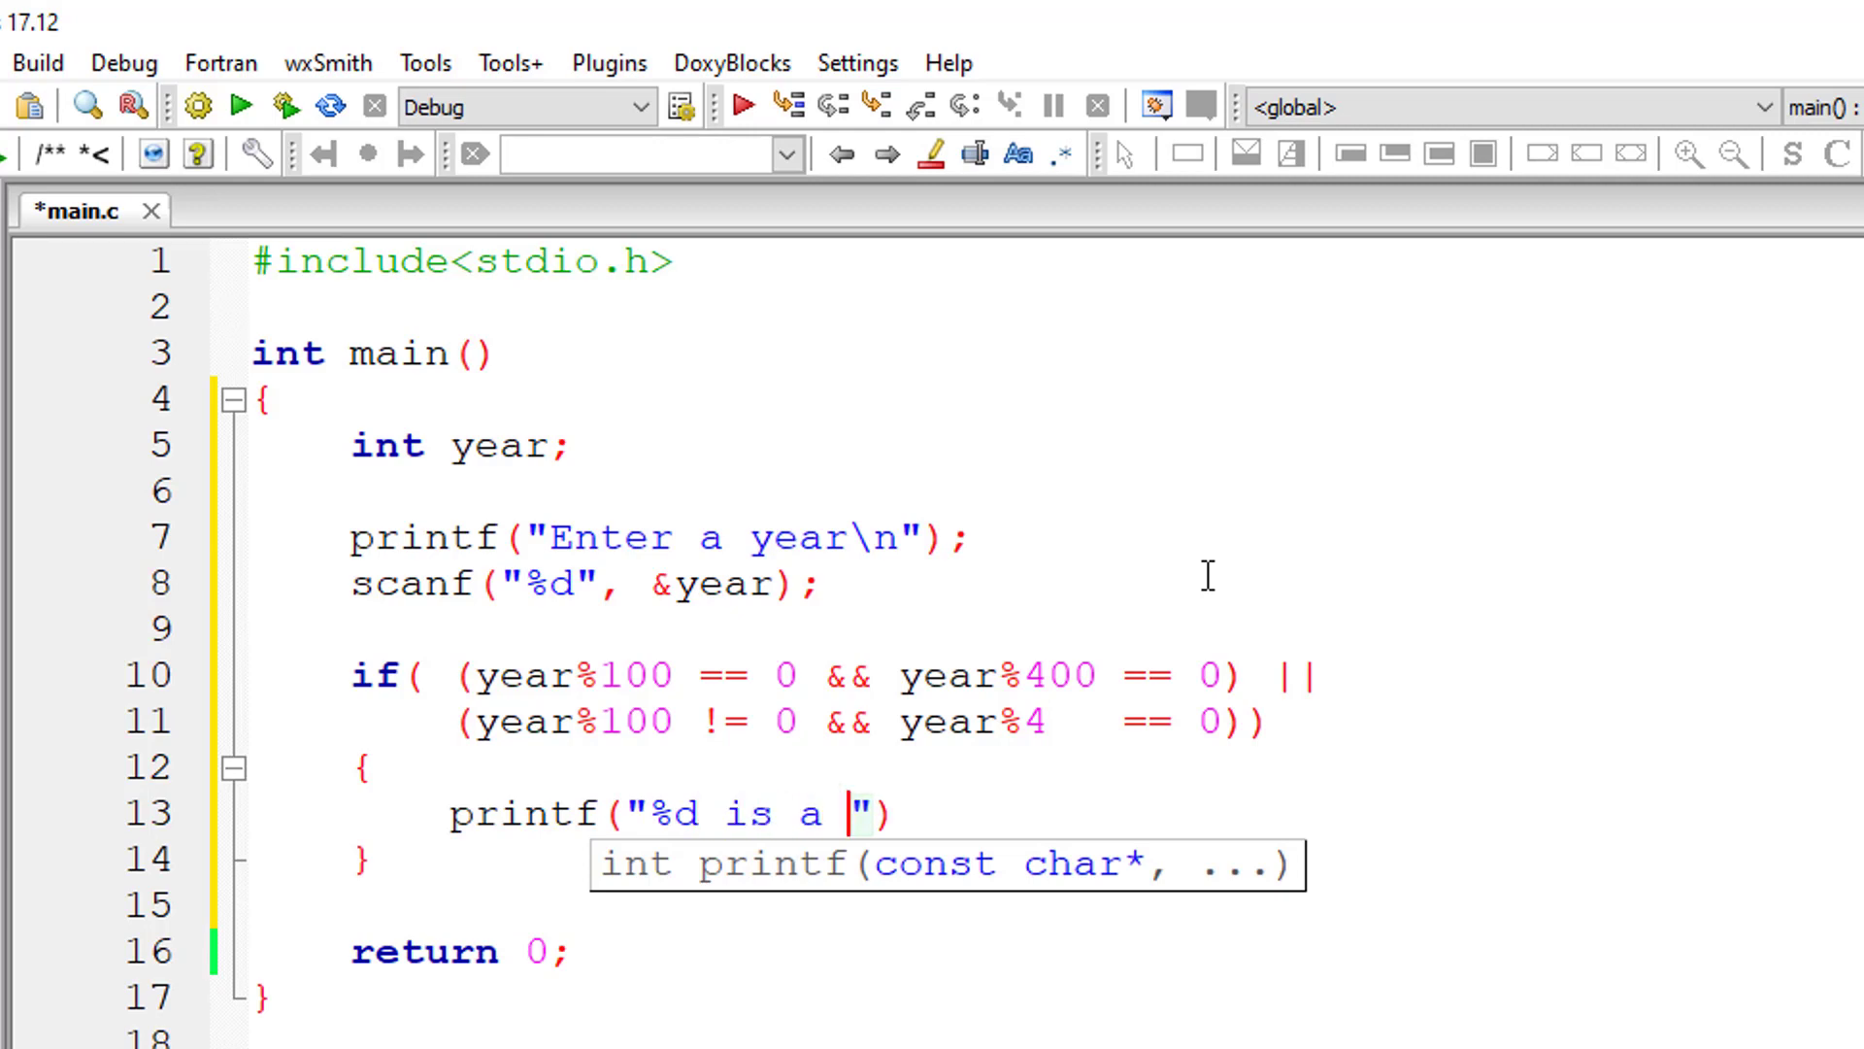
{"action": "type", "text": "leap year\\n"}
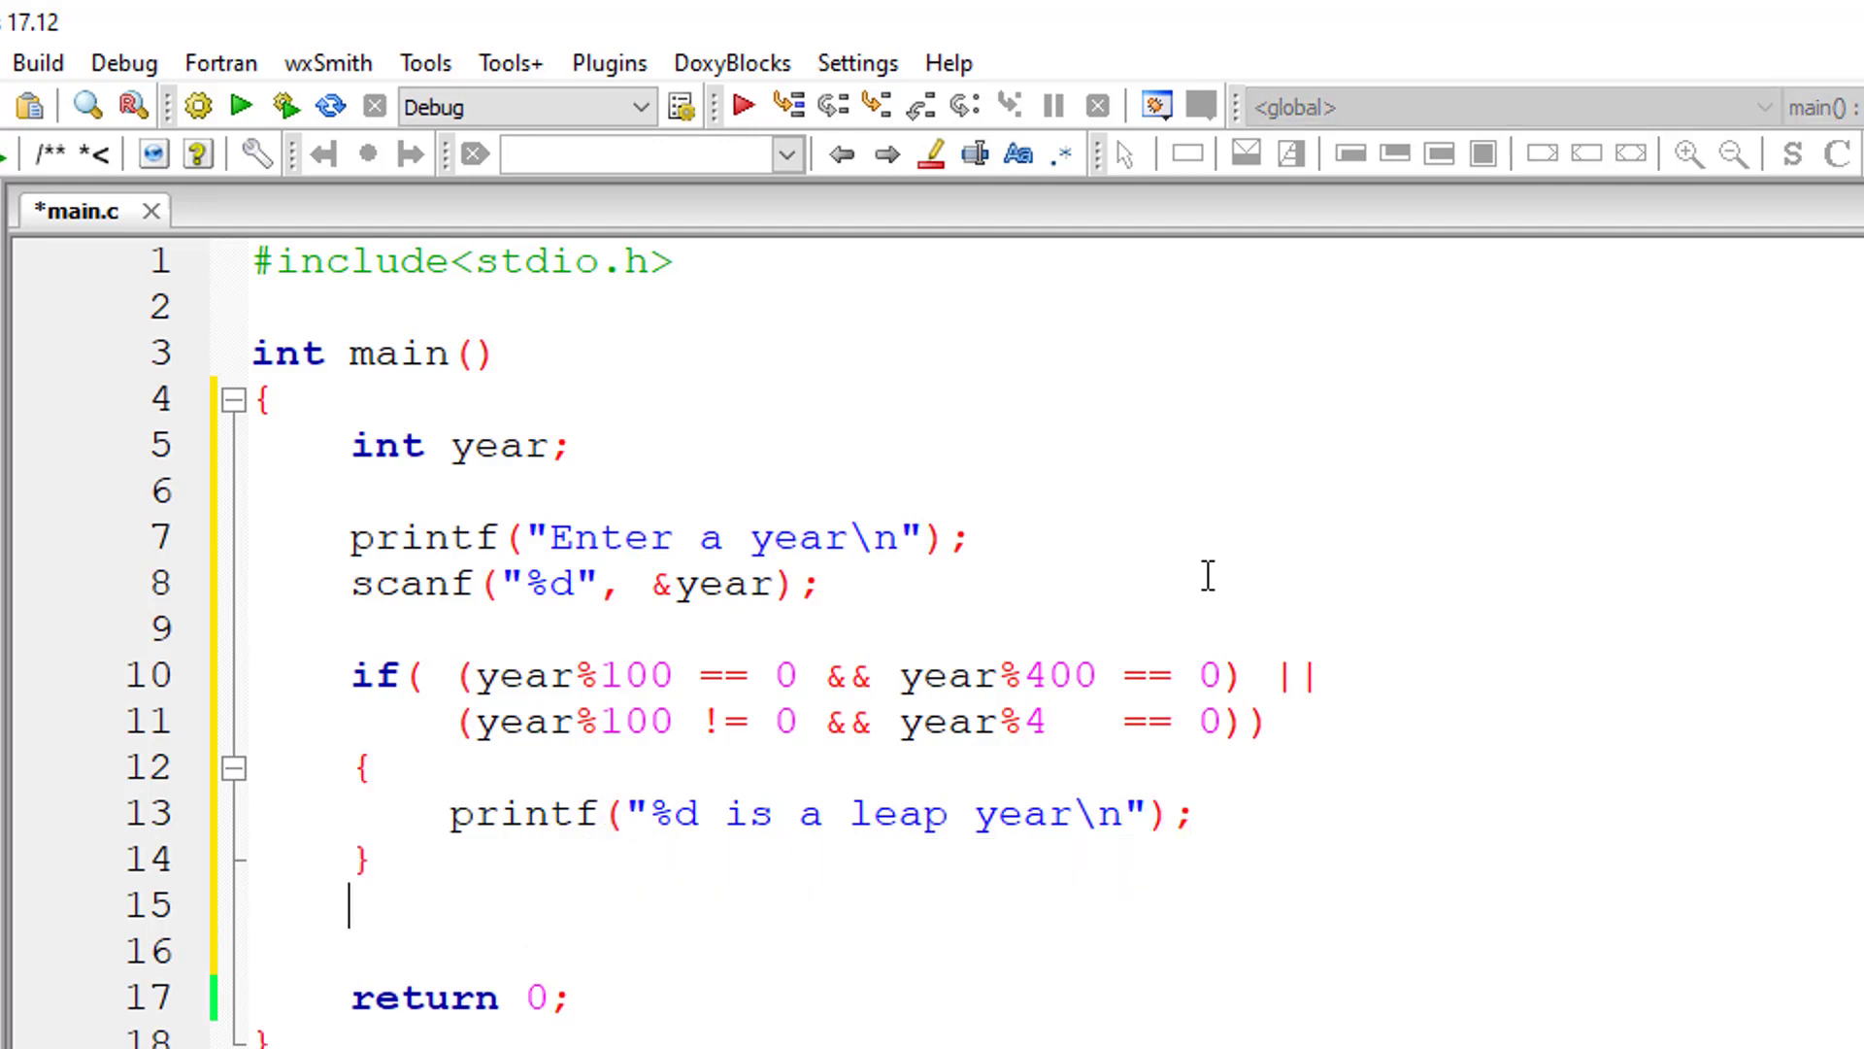
Add an else branch printing "%d is not a leap year\n" with year
{"action": "type", "text": "else"}
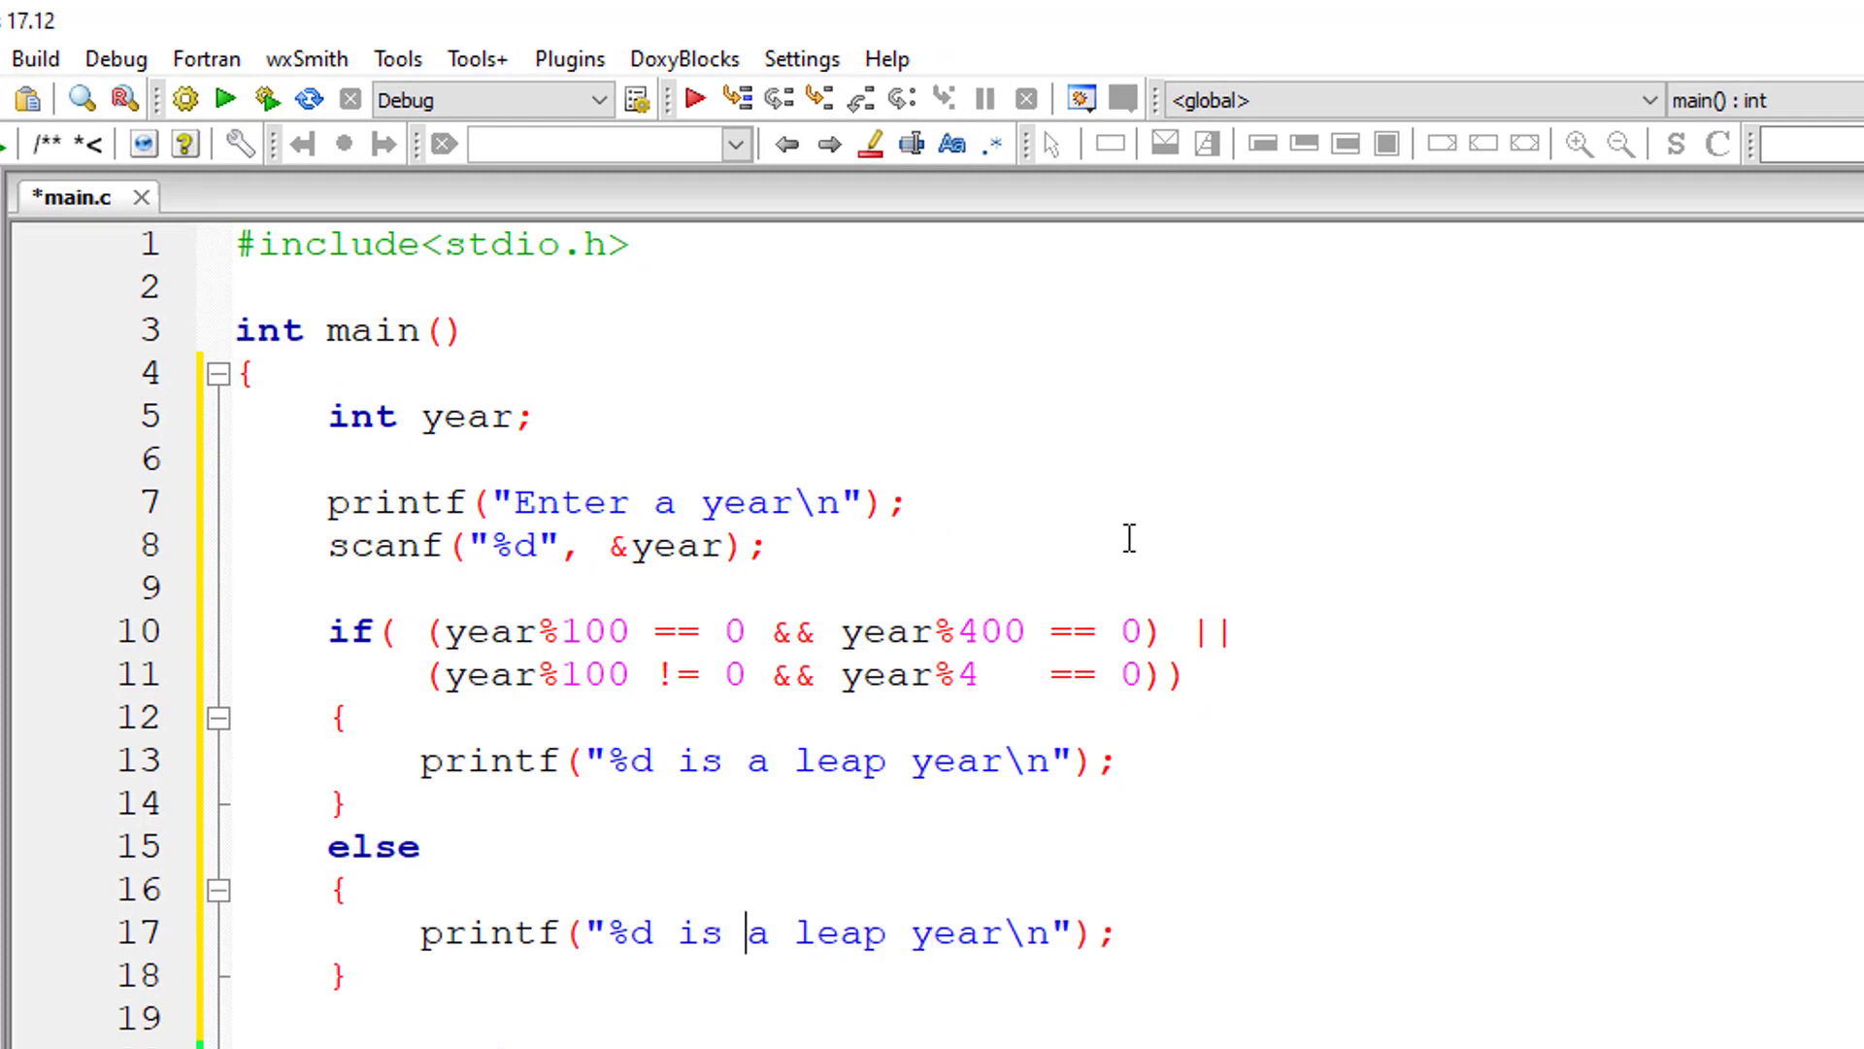
{"action": "type", "text": "not"}
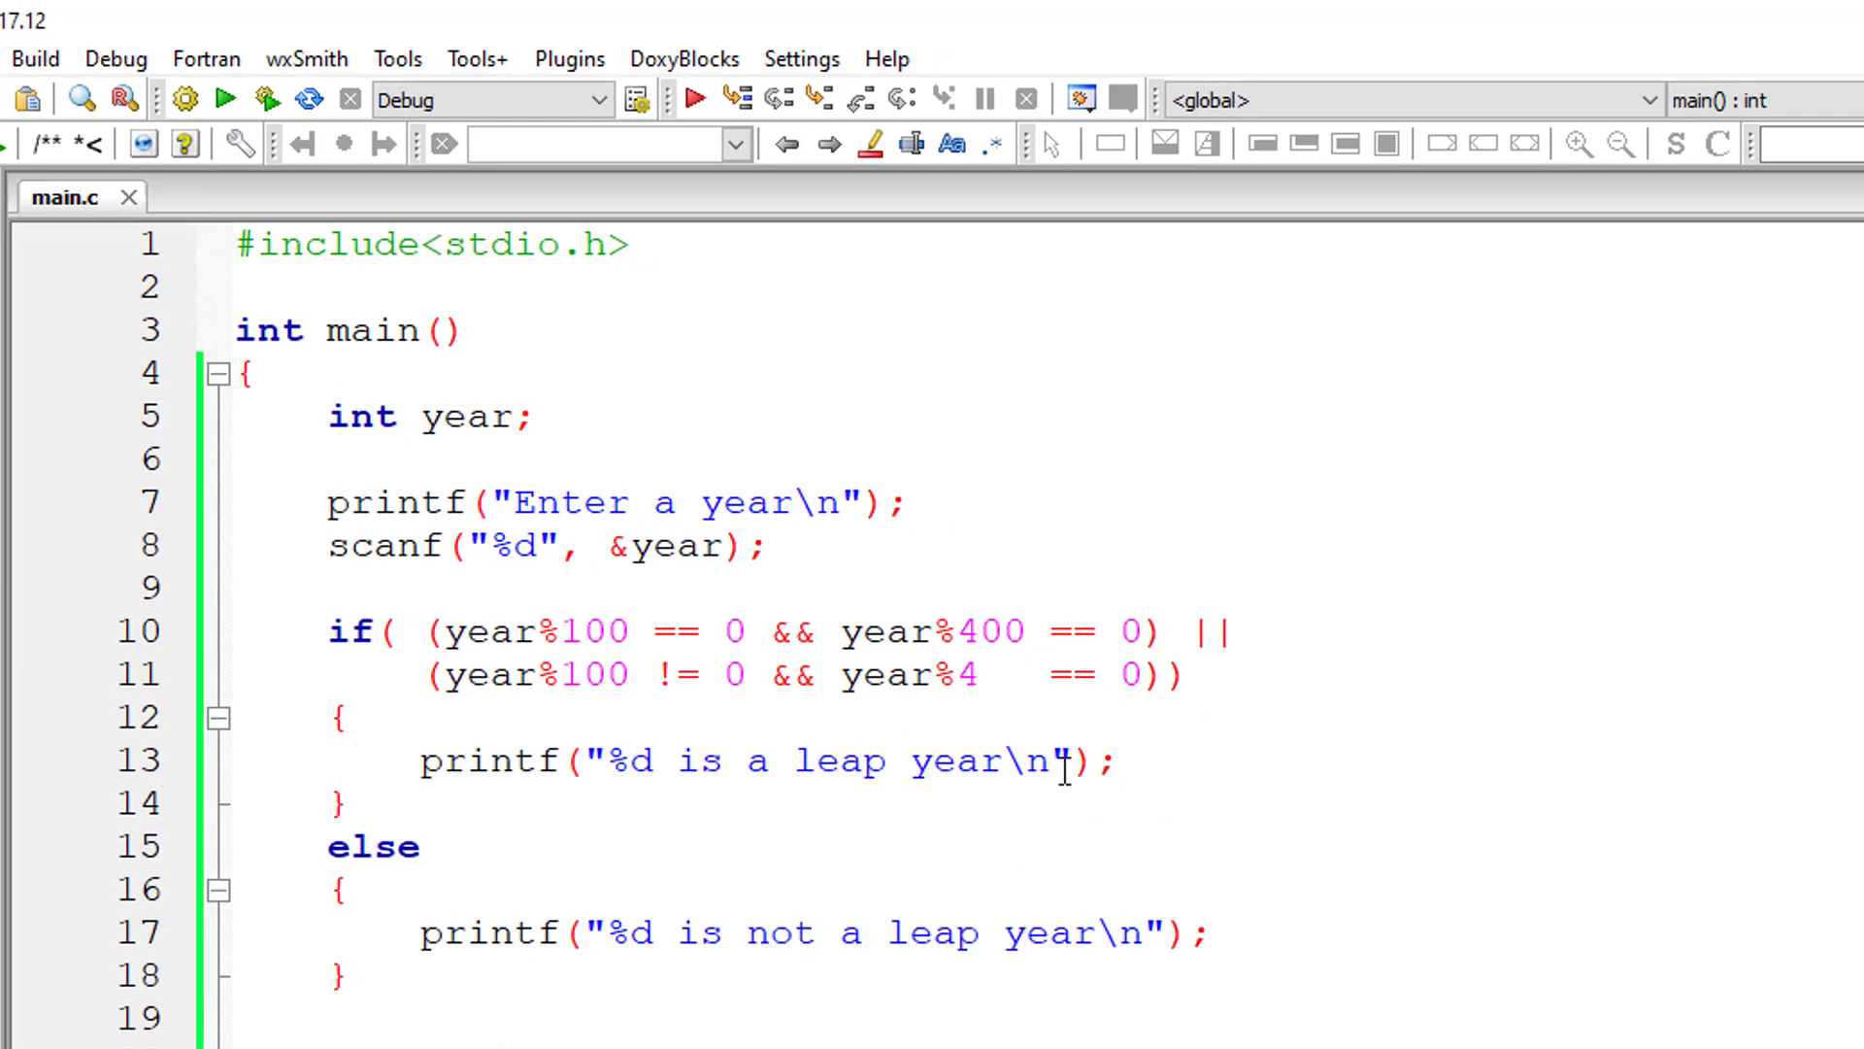
{"action": "type", "text": ","}
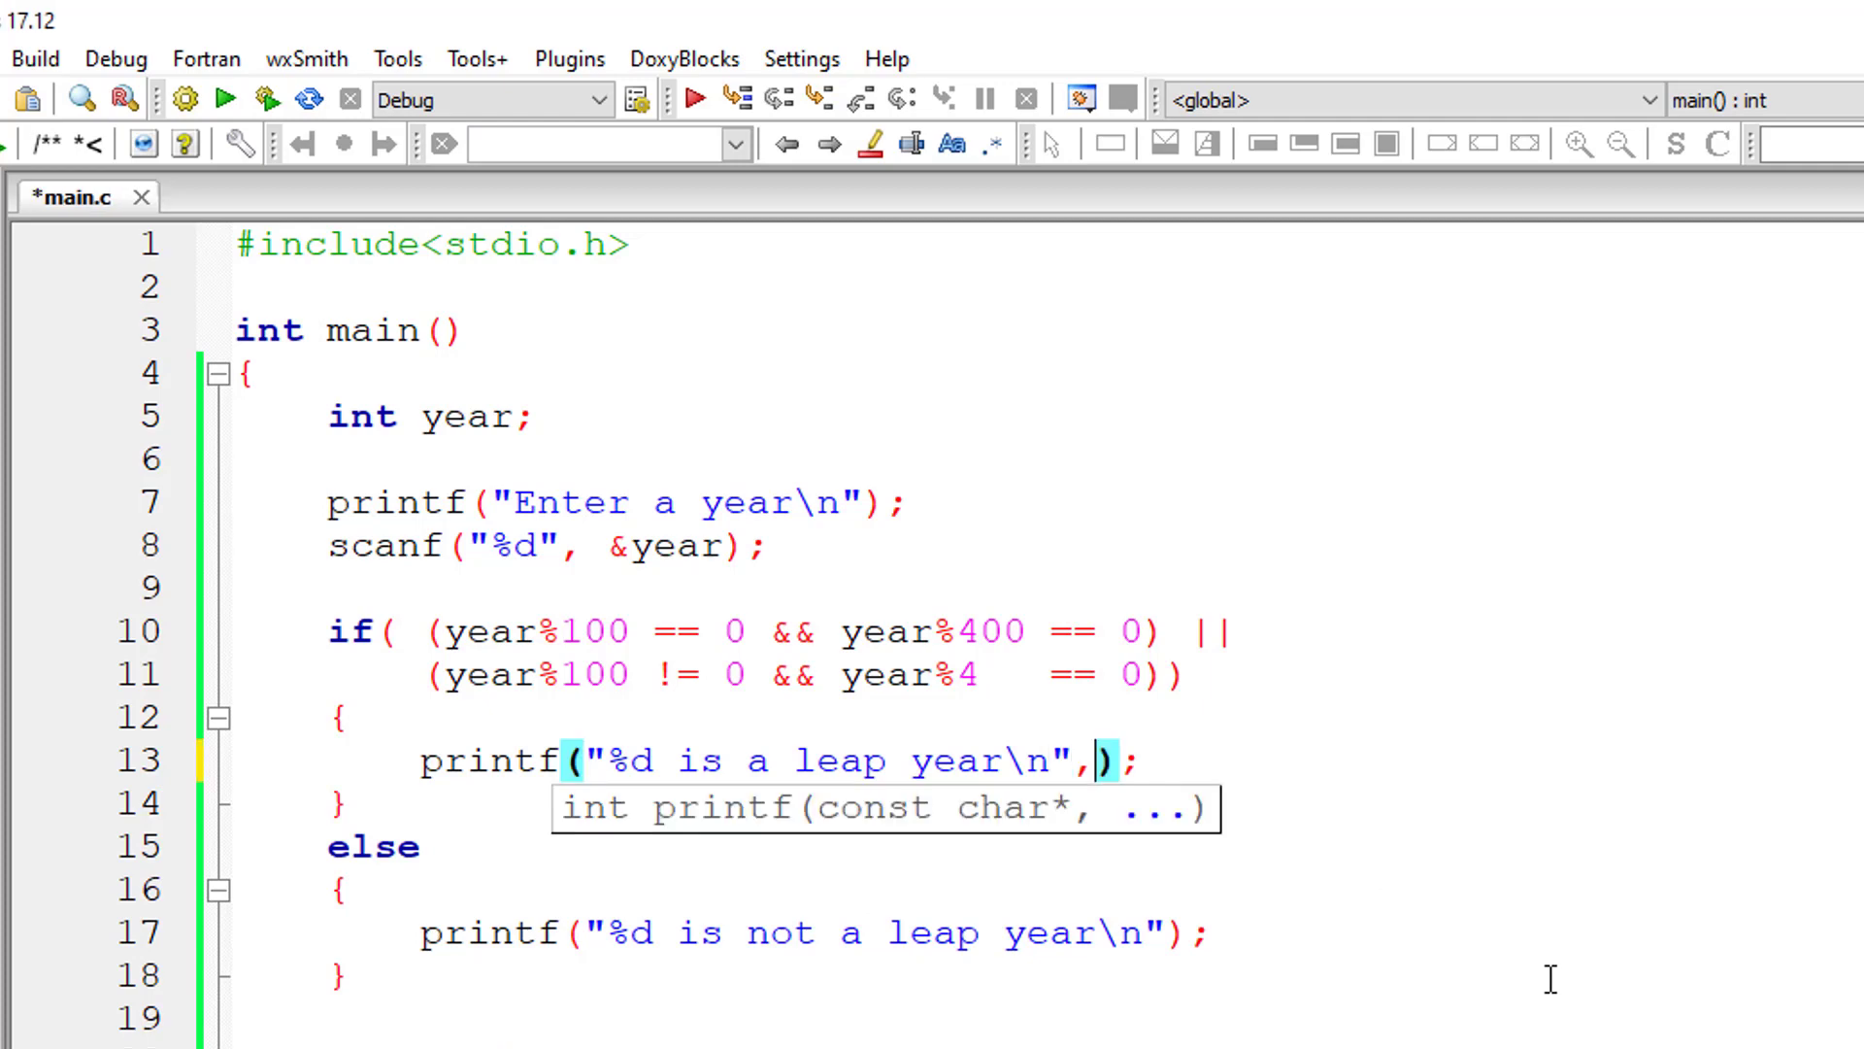
{"action": "type", "text": "year"}
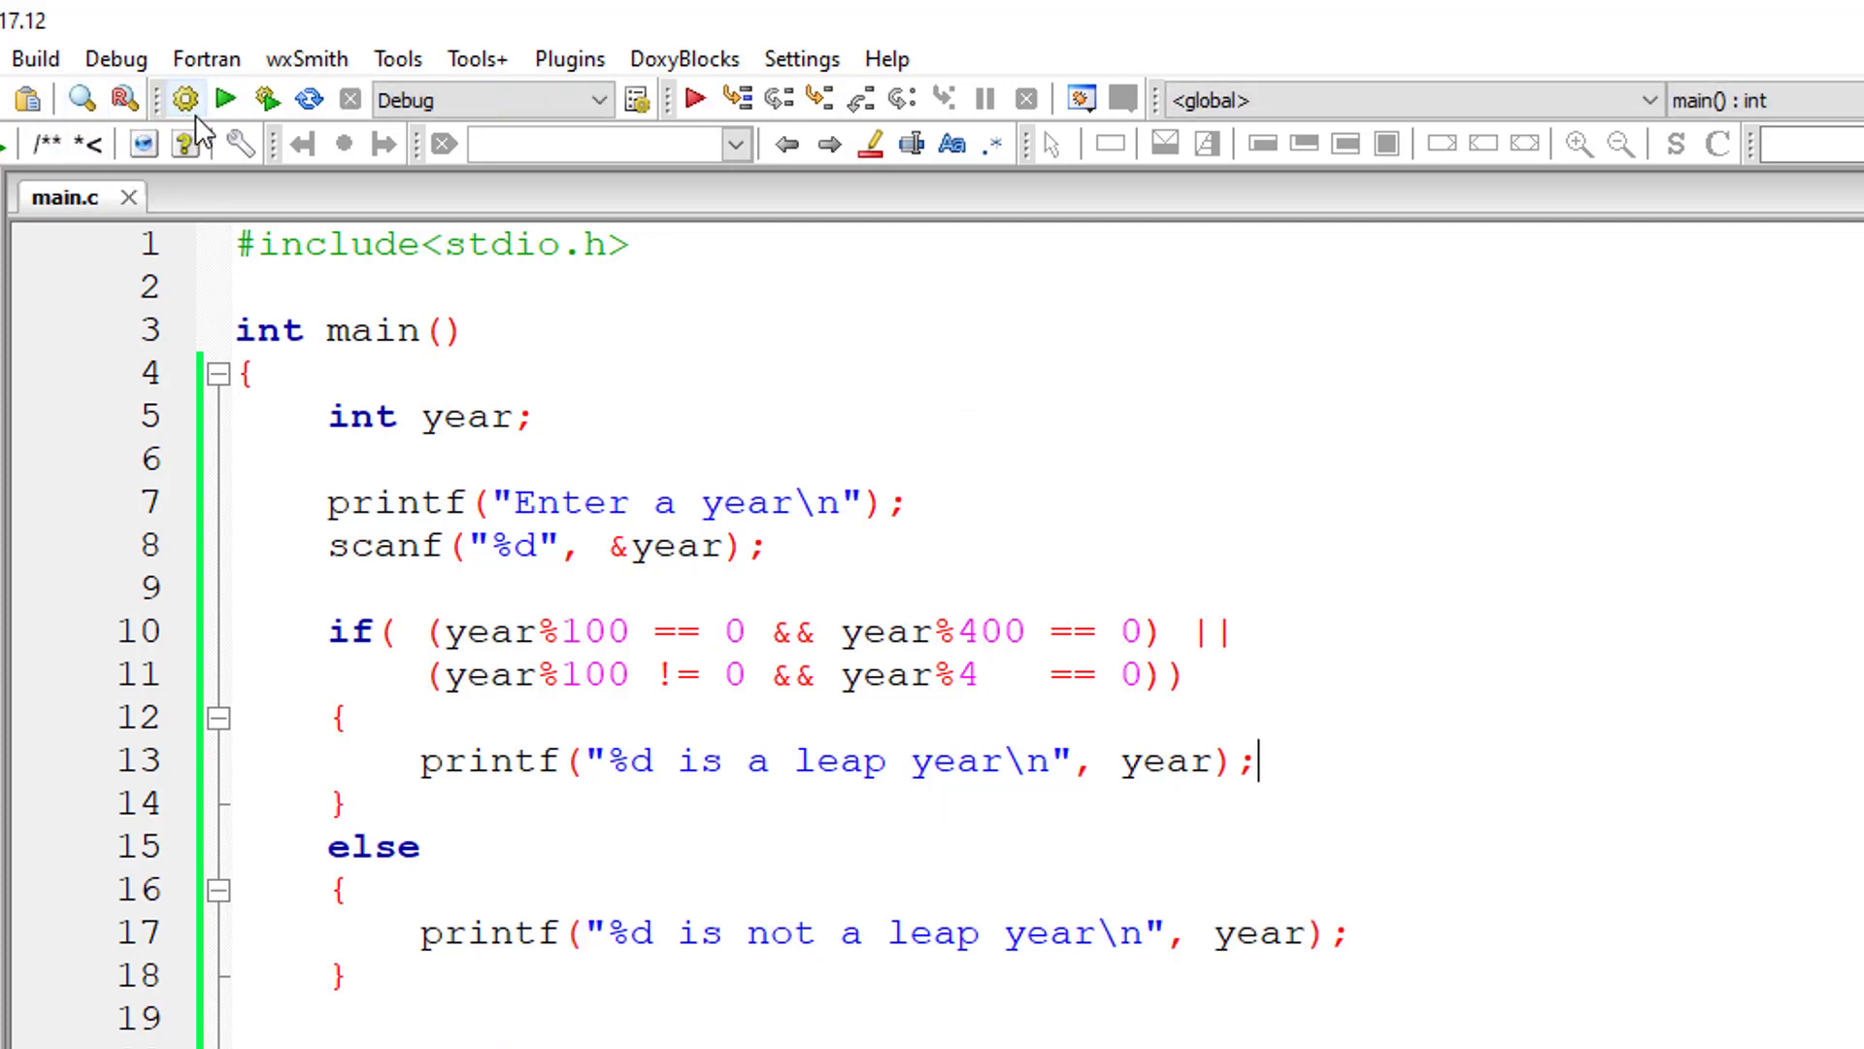
Build and run the program, enter a year ending in 020, then run it again
{"action": "left_click", "coordinate": [224, 99]}
{"action": "type", "text": "2"}
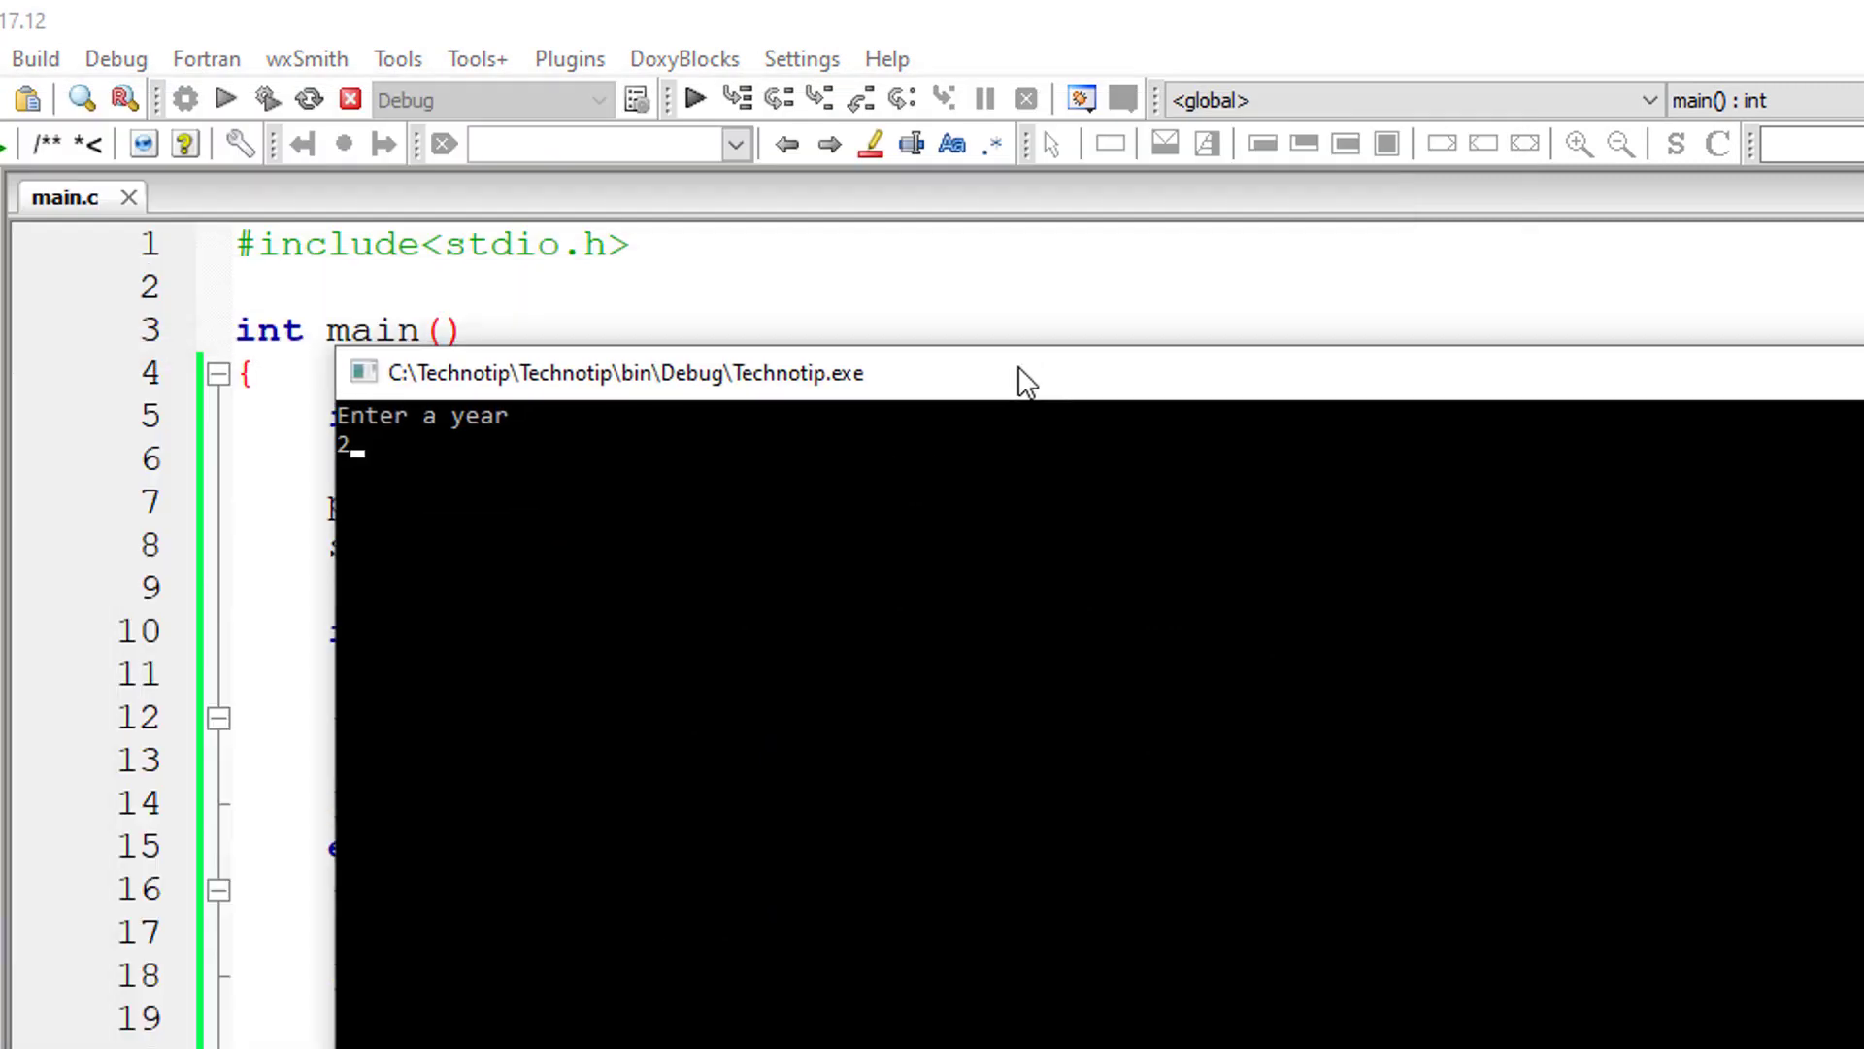
{"action": "type", "text": "020"}
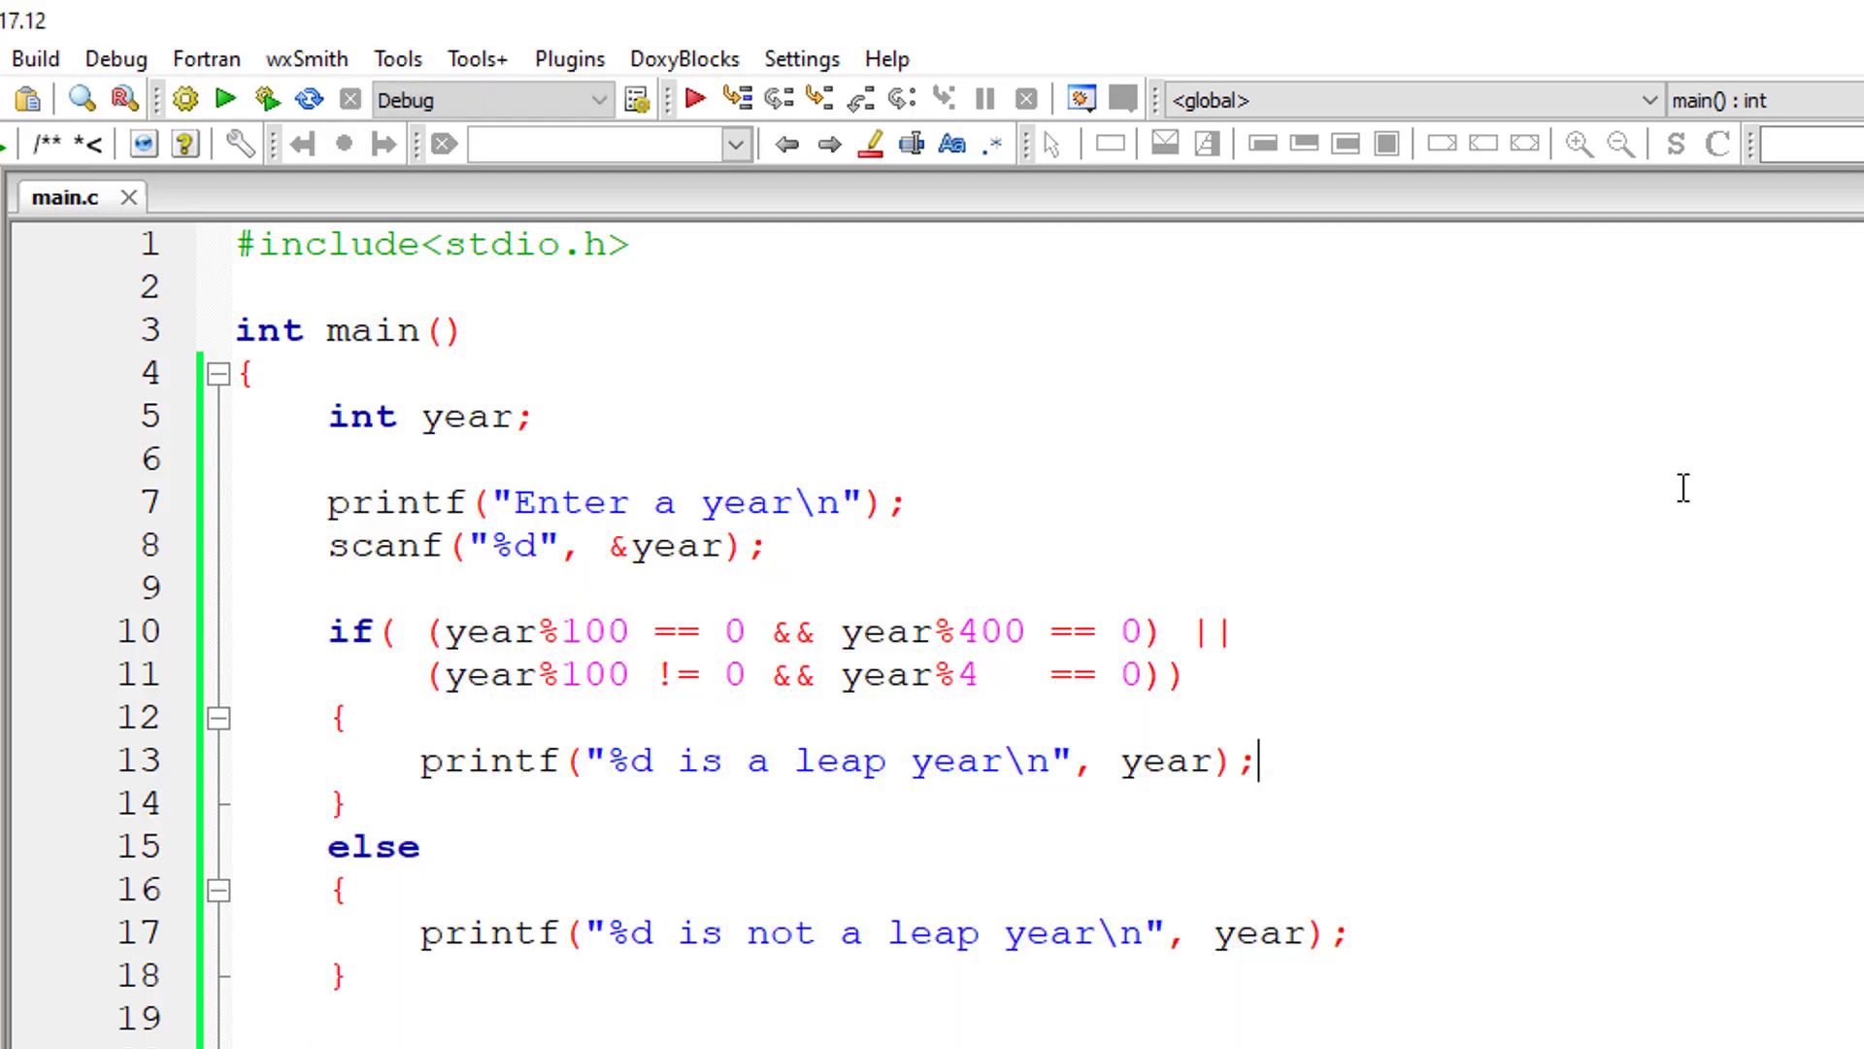
{"action": "left_click", "coordinate": [224, 99]}
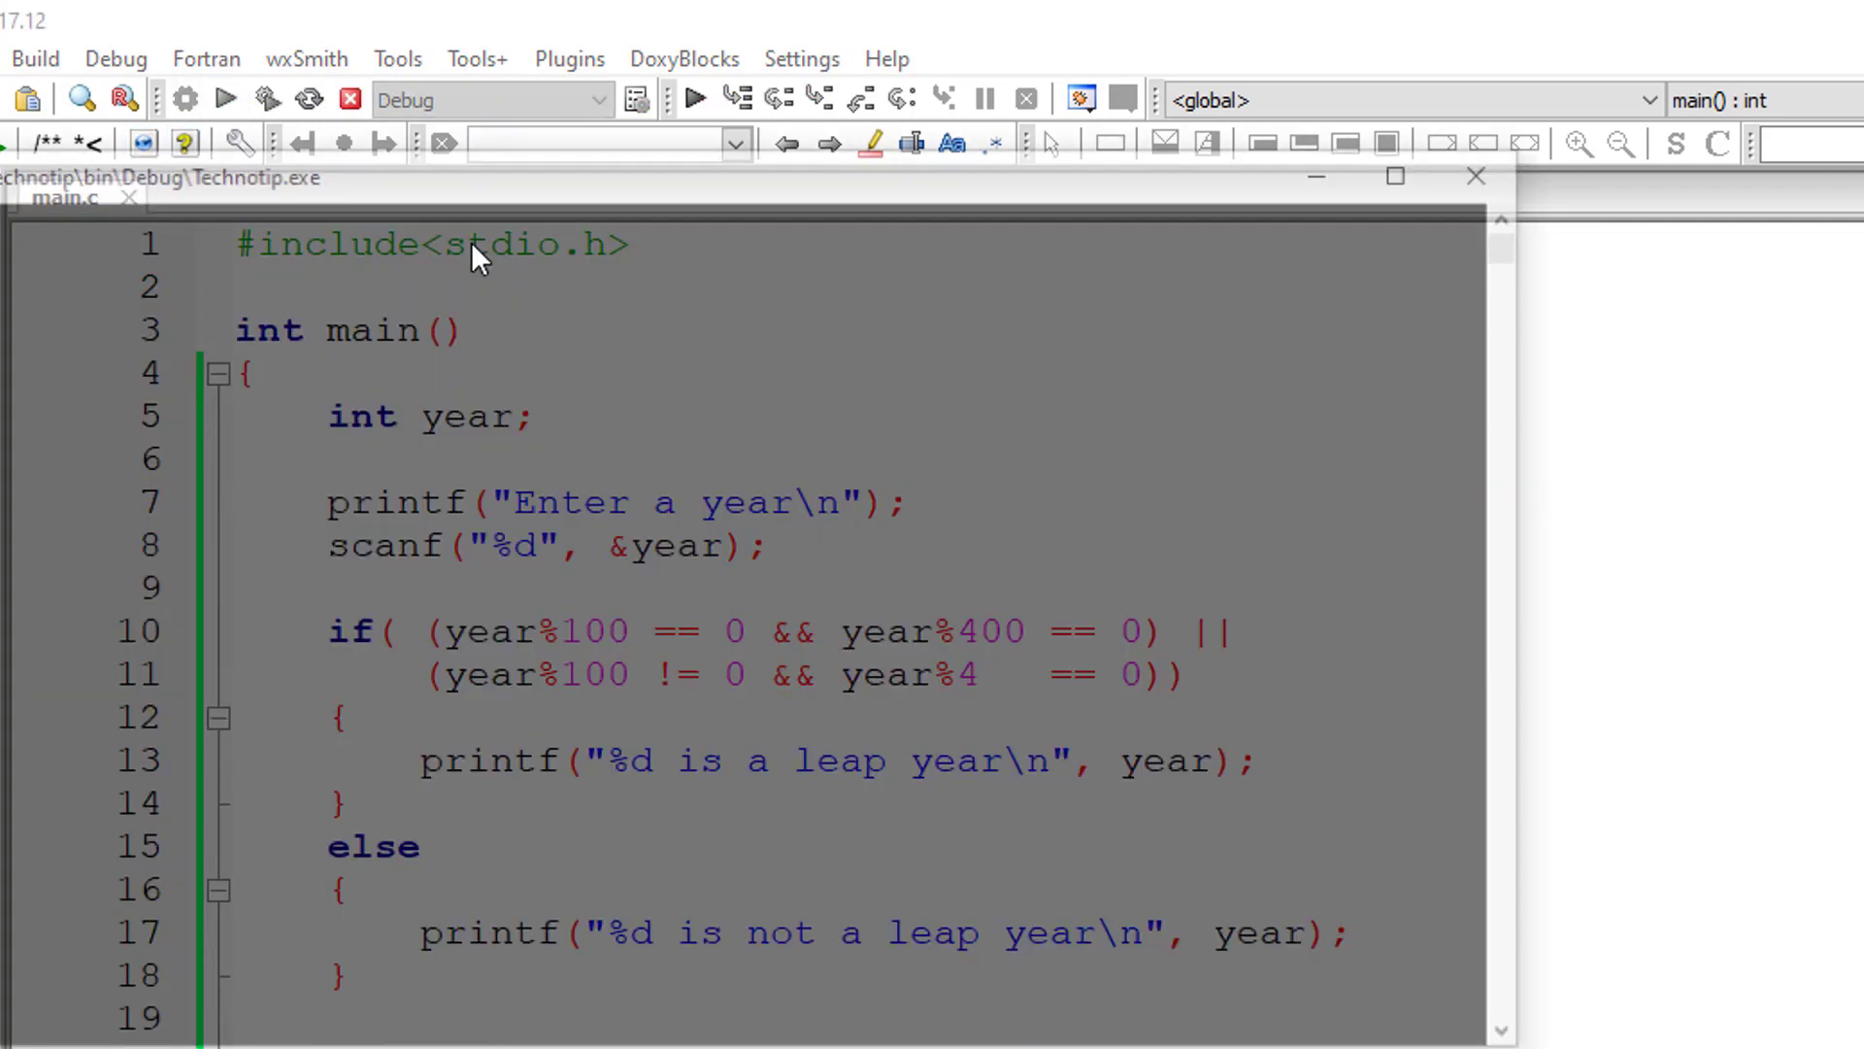
{"action": "left_click", "coordinate": [224, 99]}
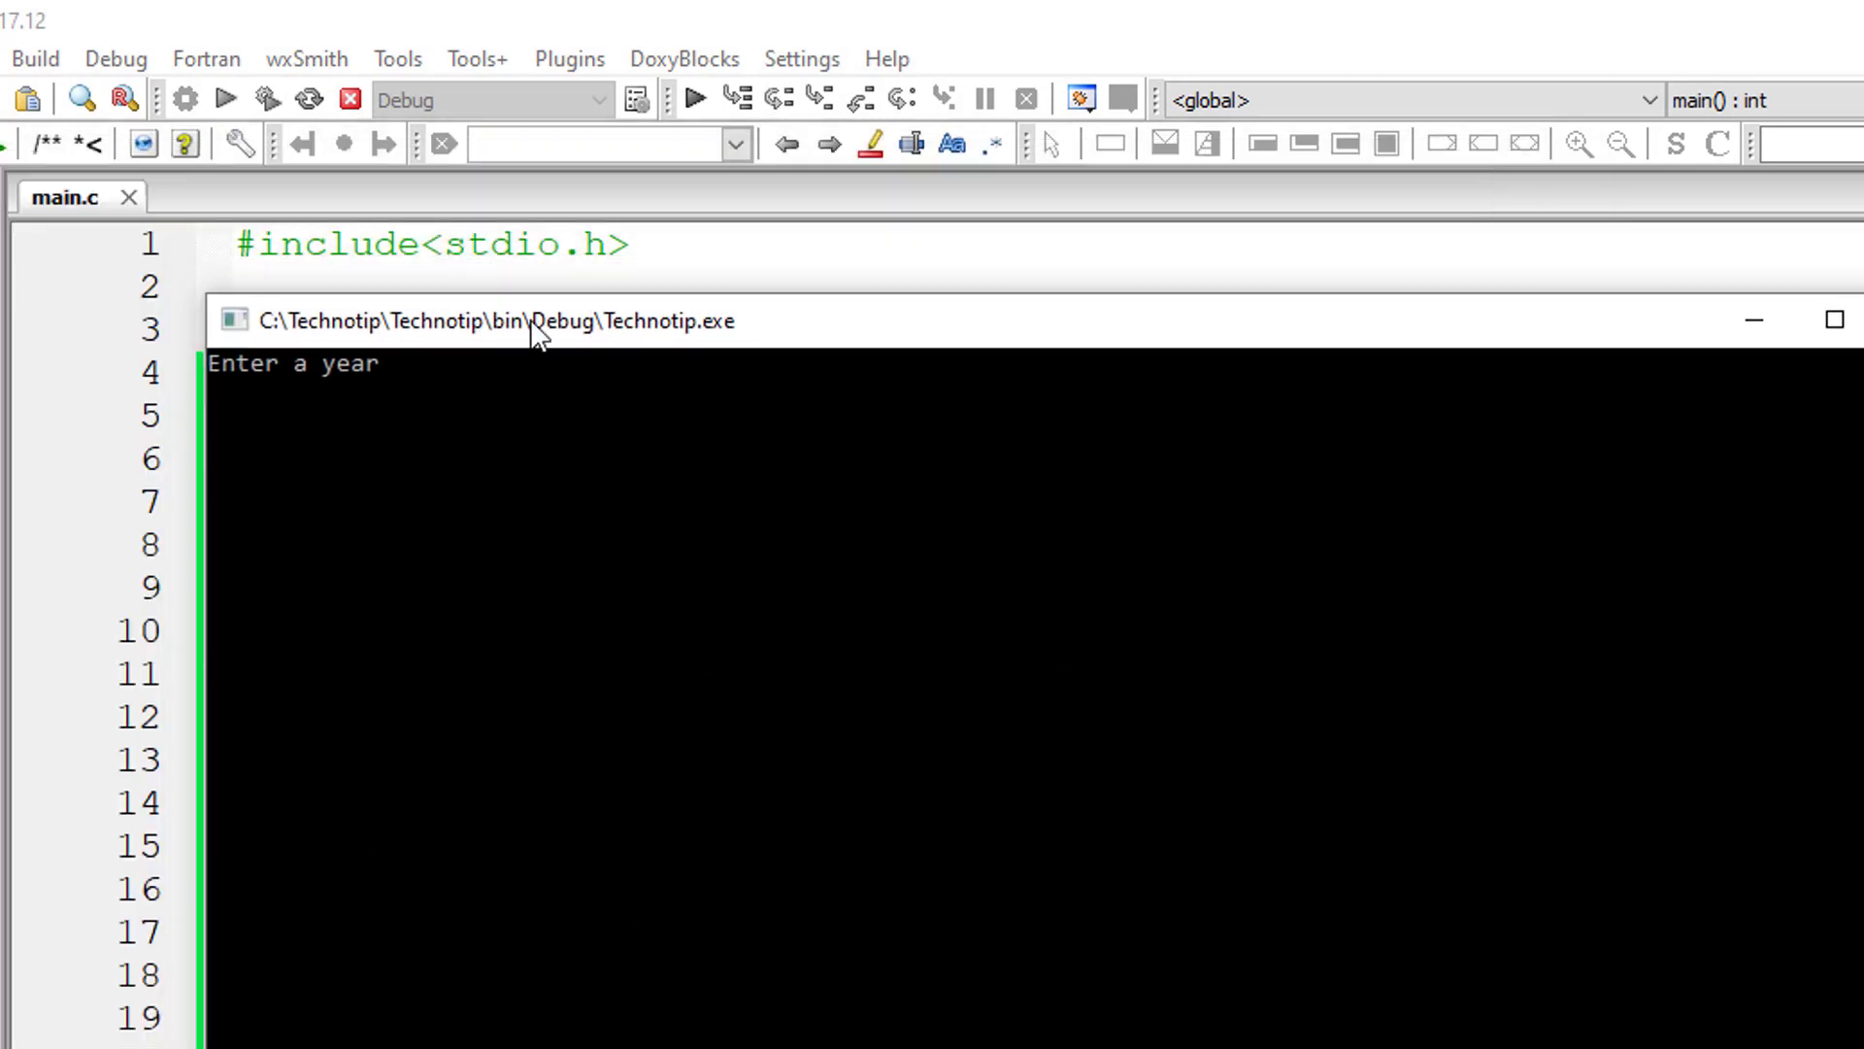